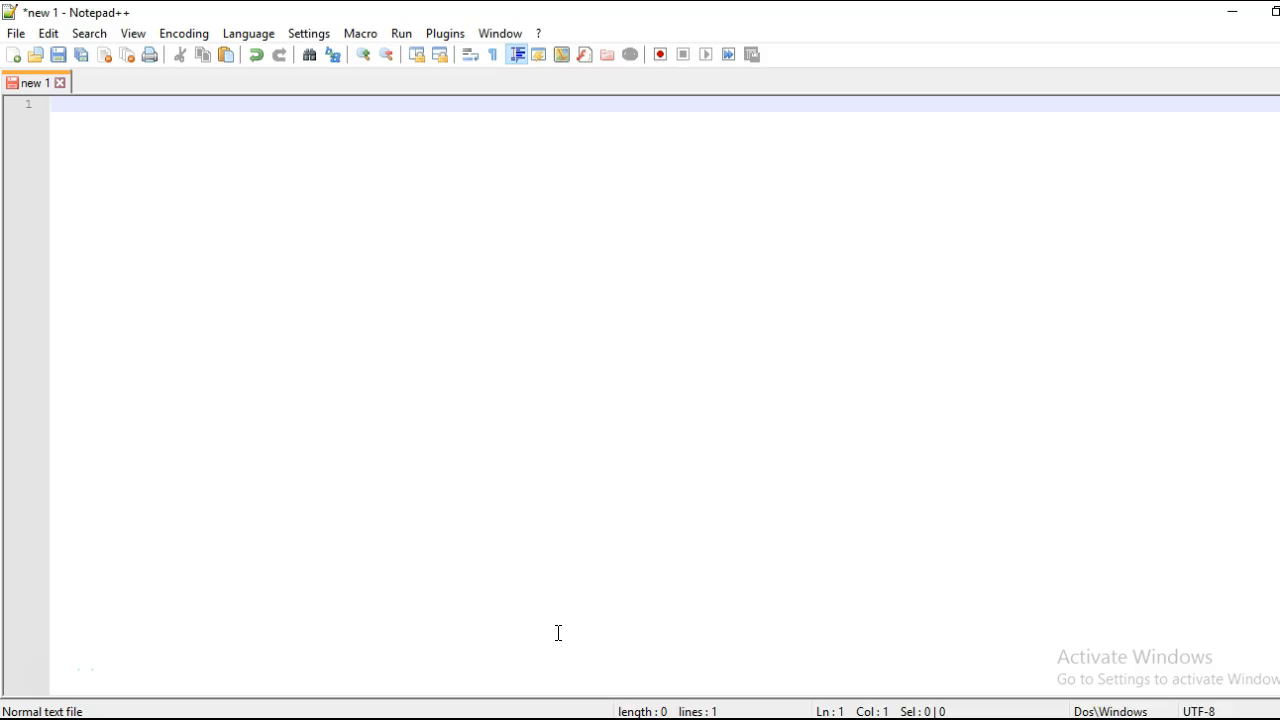
# Search 'Getting started with primeng' and highlight PrimeFaces and PrimeNG in the Overview paragraph.
pyautogui.write('Getting started with primeng')
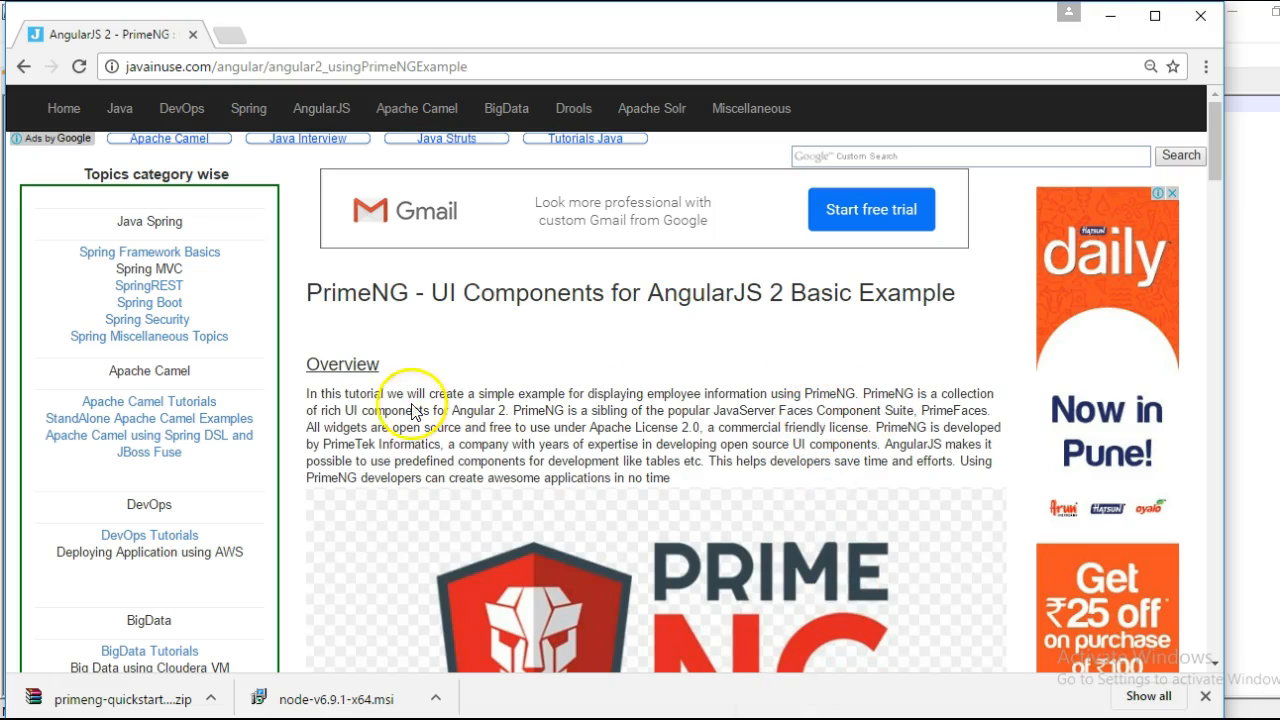
pyautogui.moveTo(516, 404)
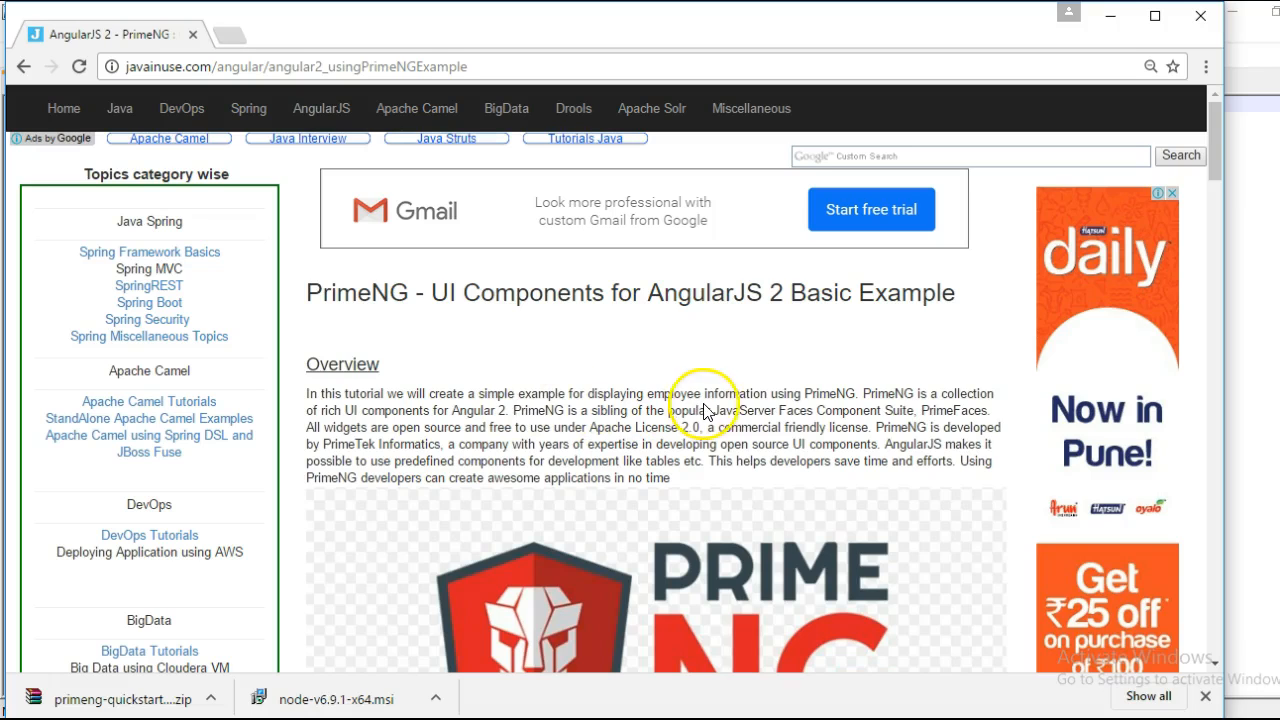
pyautogui.moveTo(745, 408)
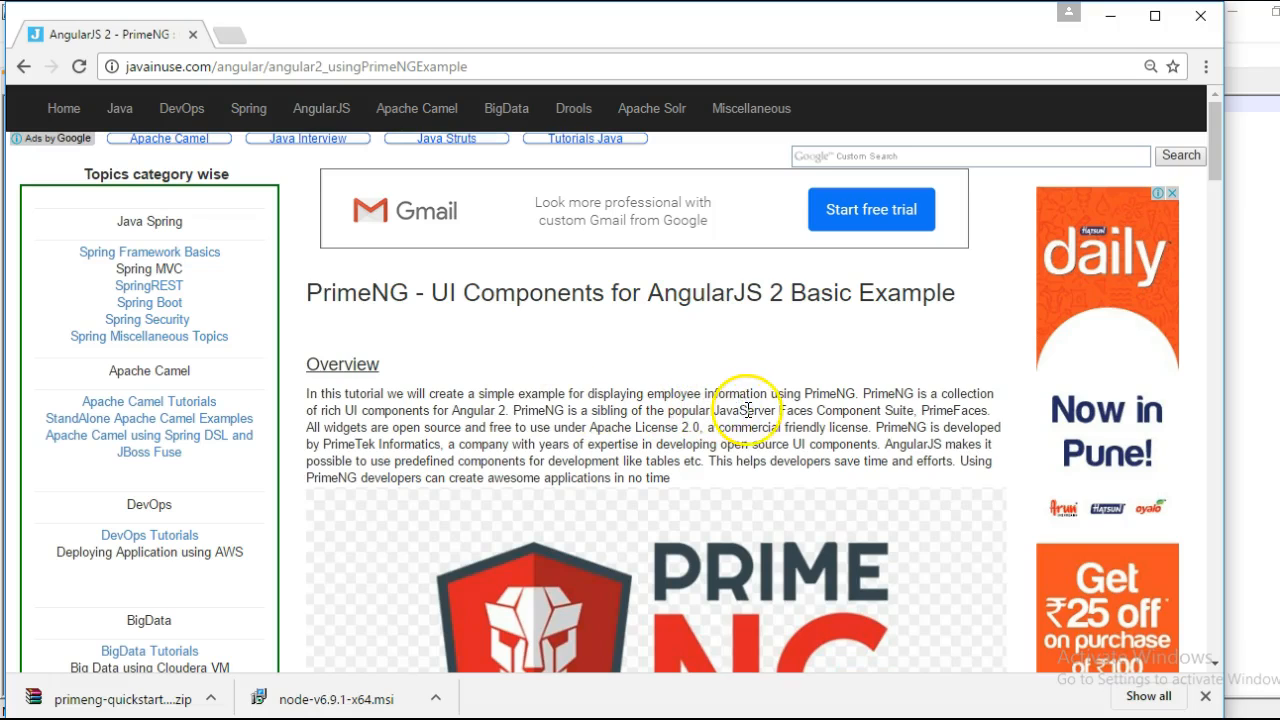
pyautogui.doubleClick(925, 410)
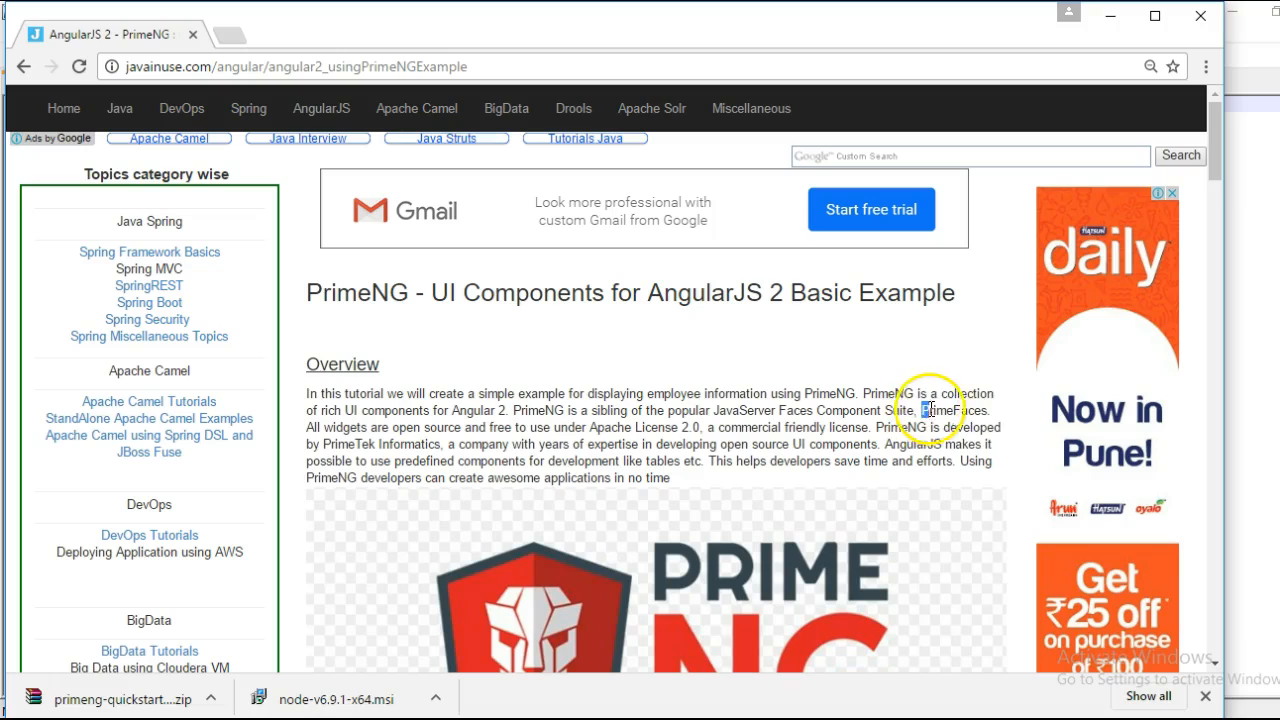
pyautogui.doubleClick(953, 410)
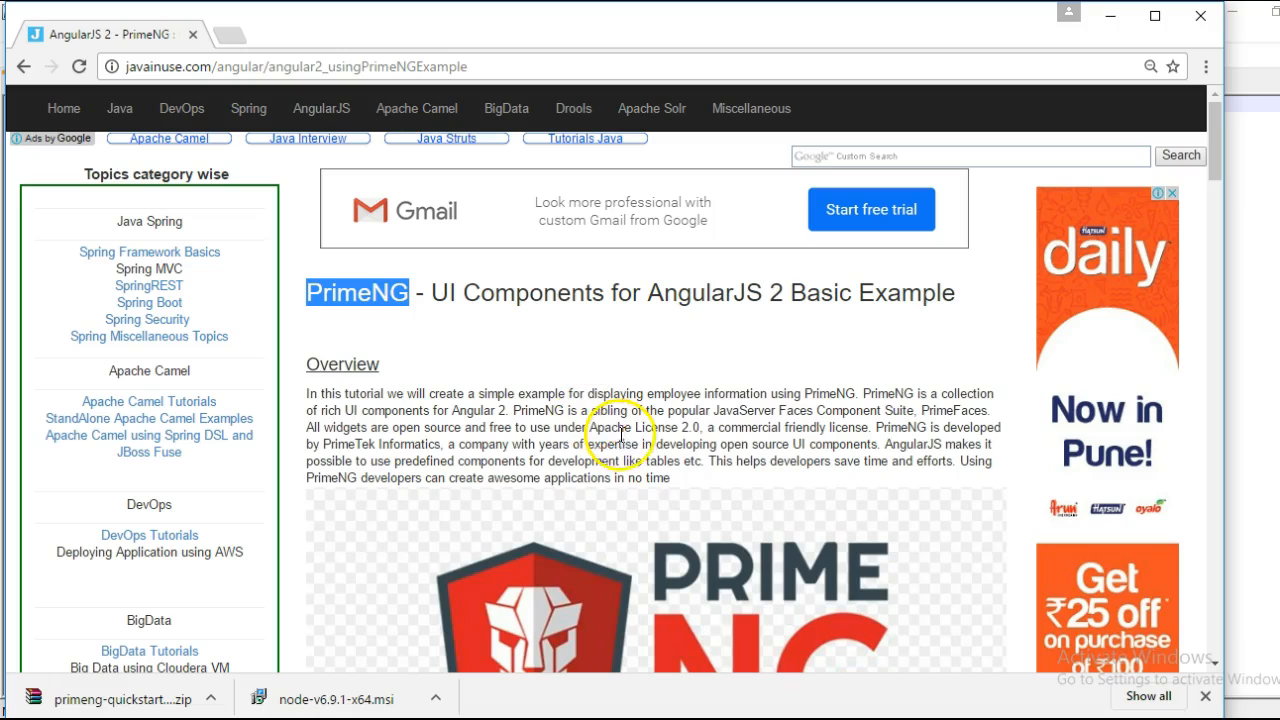
pyautogui.moveTo(779, 450)
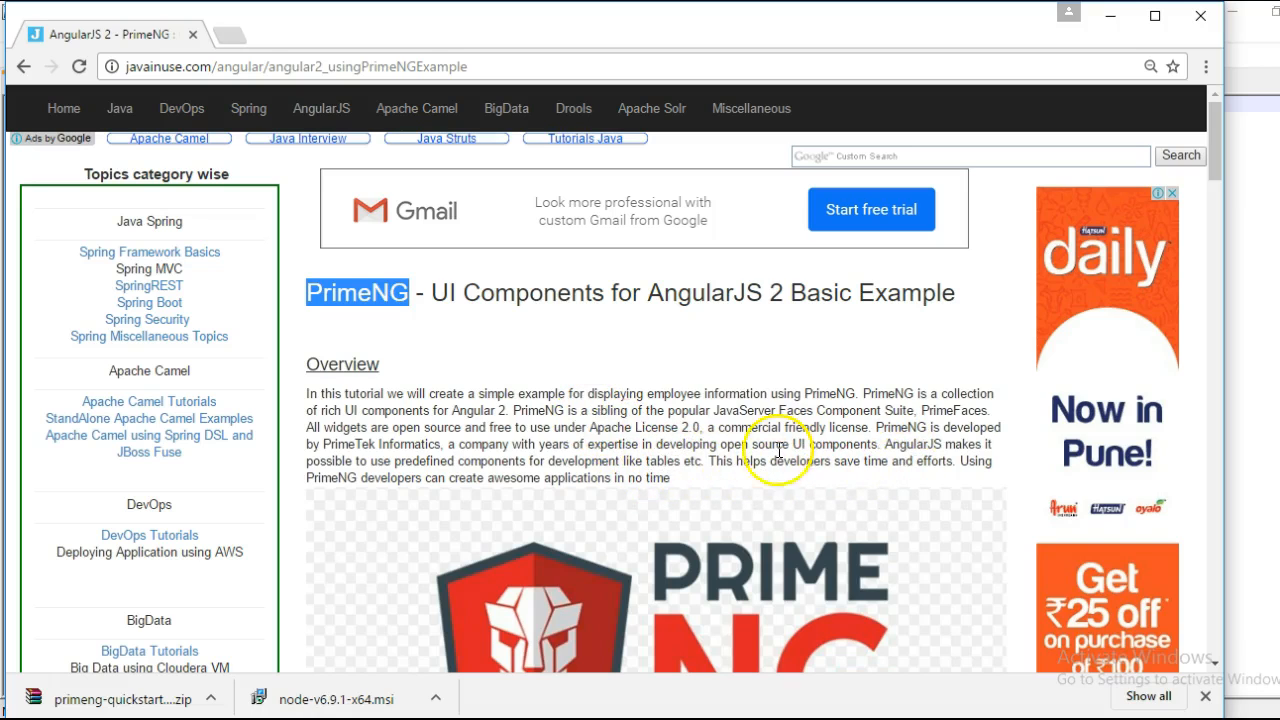
pyautogui.doubleClick(665, 461)
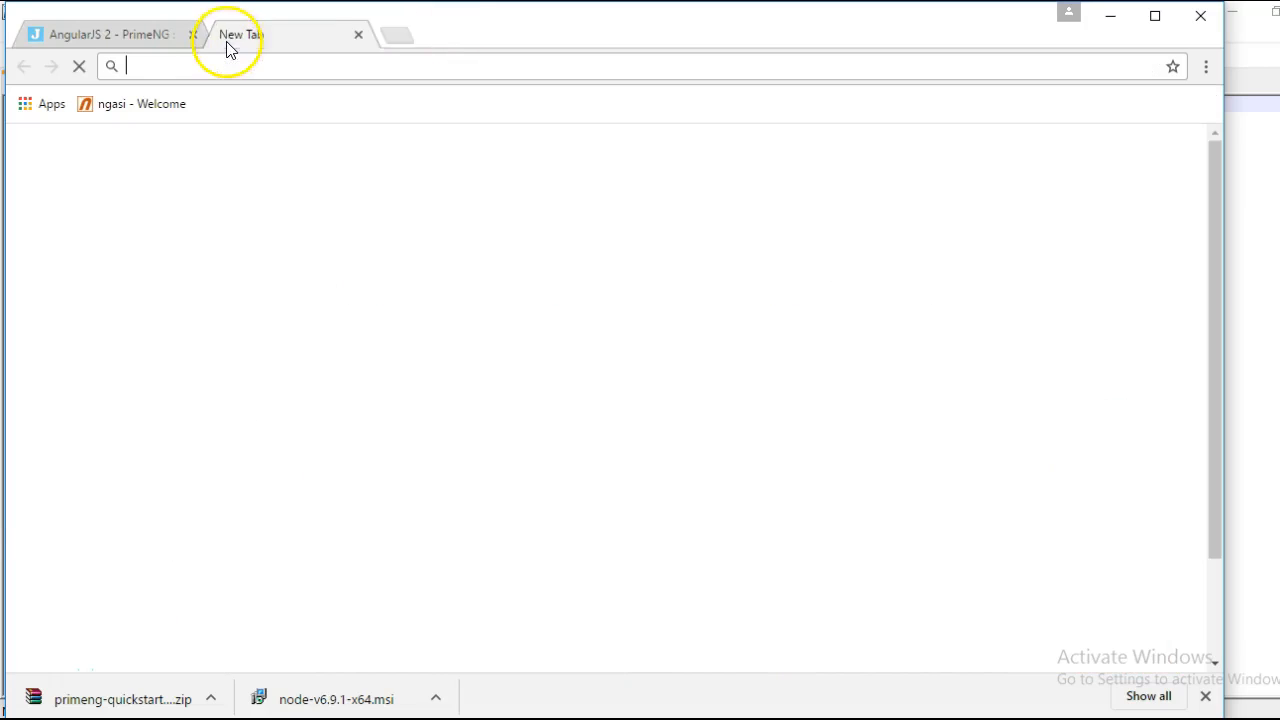
# Search nodejs, go to nodejs.org and download the v6.9.1 LTS installer.
pyautogui.write('nodejs')
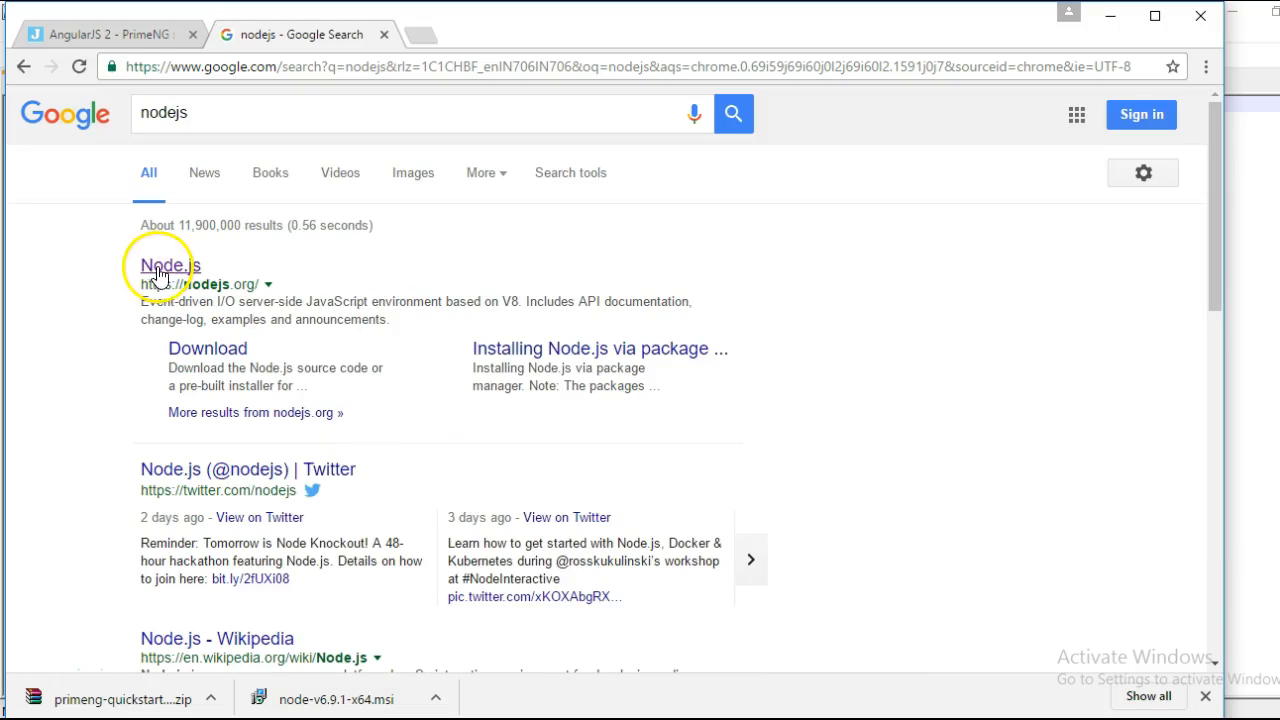
pyautogui.click(170, 265)
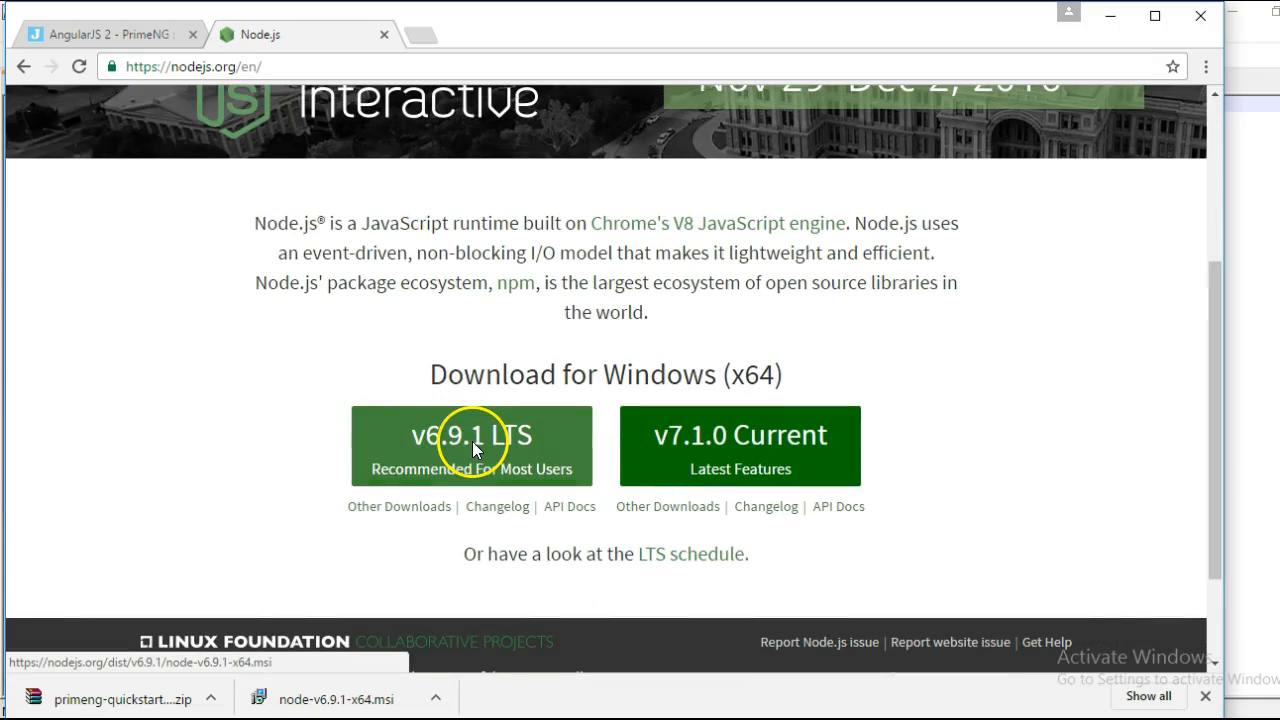
pyautogui.click(471, 446)
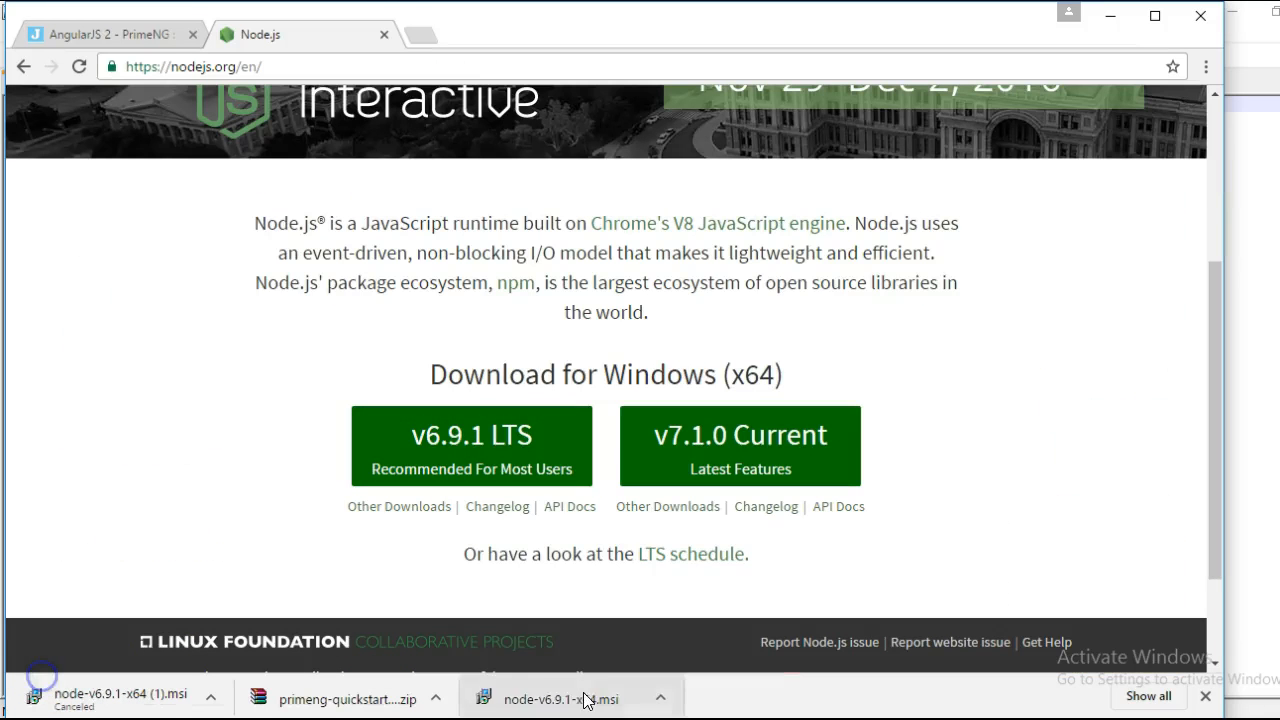
# Run the downloaded Node.js .msi, then cancel the setup and confirm.
pyautogui.click(555, 698)
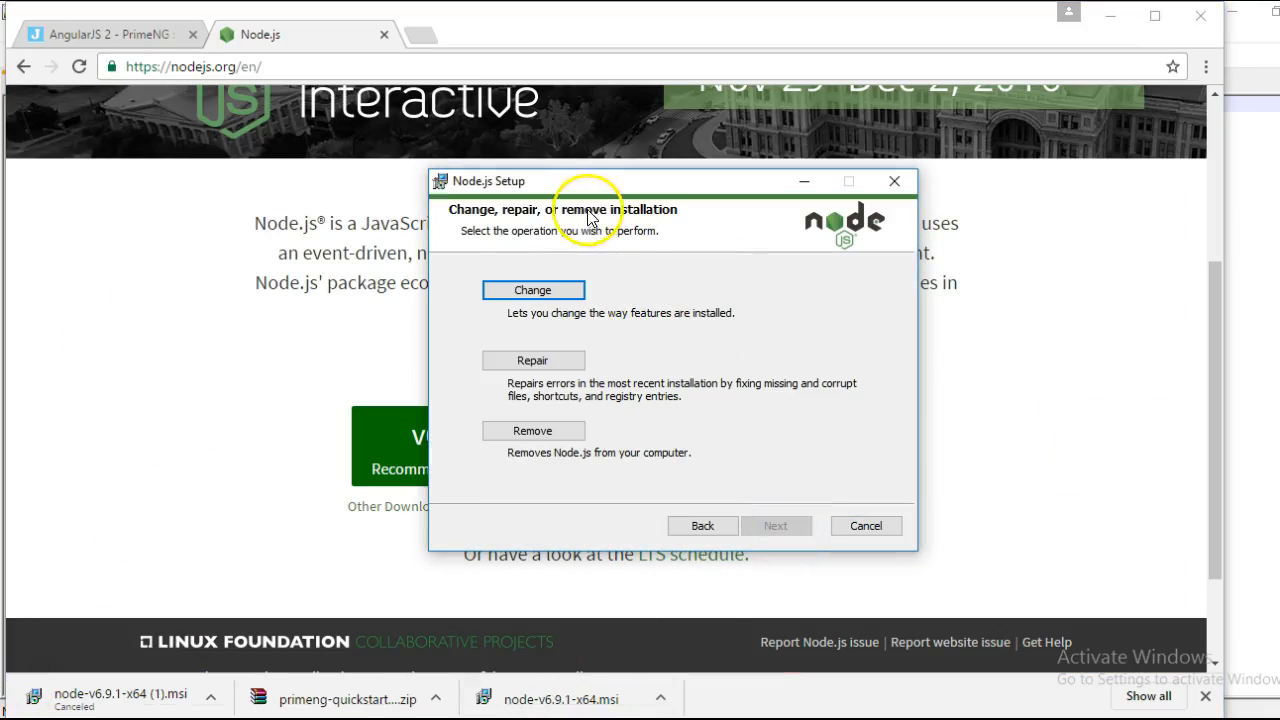
pyautogui.moveTo(785, 260)
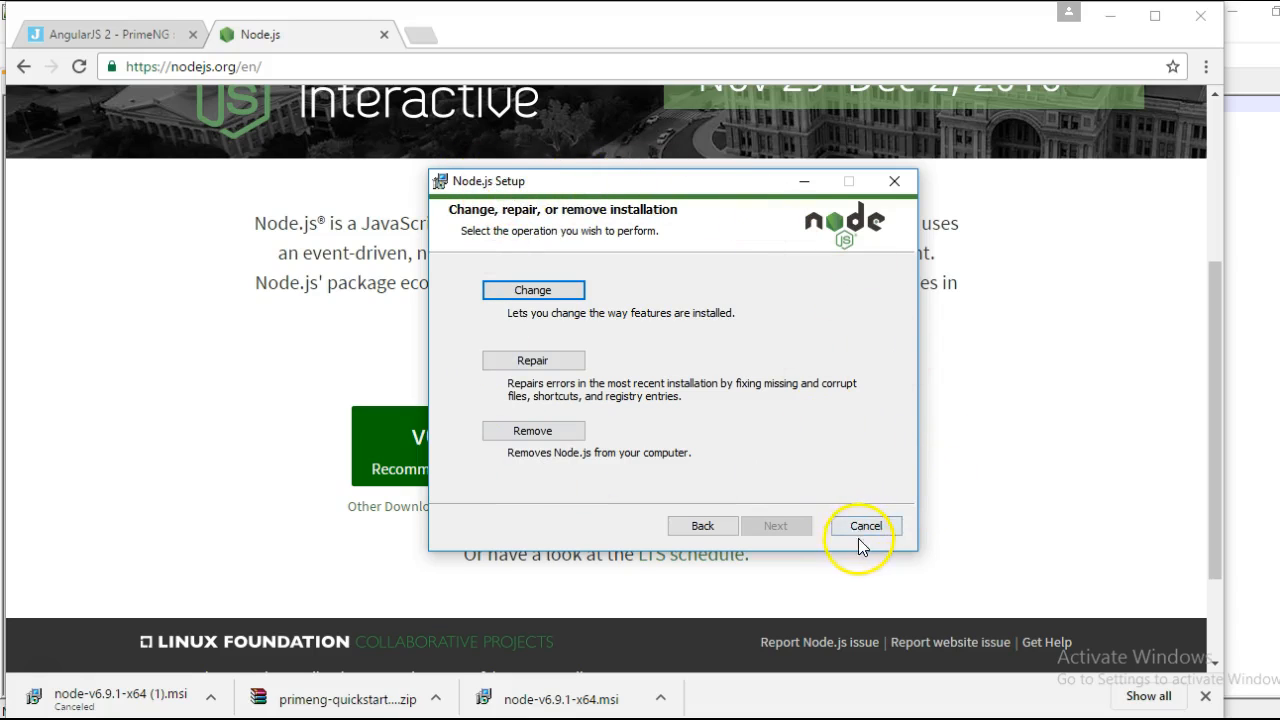
pyautogui.click(865, 525)
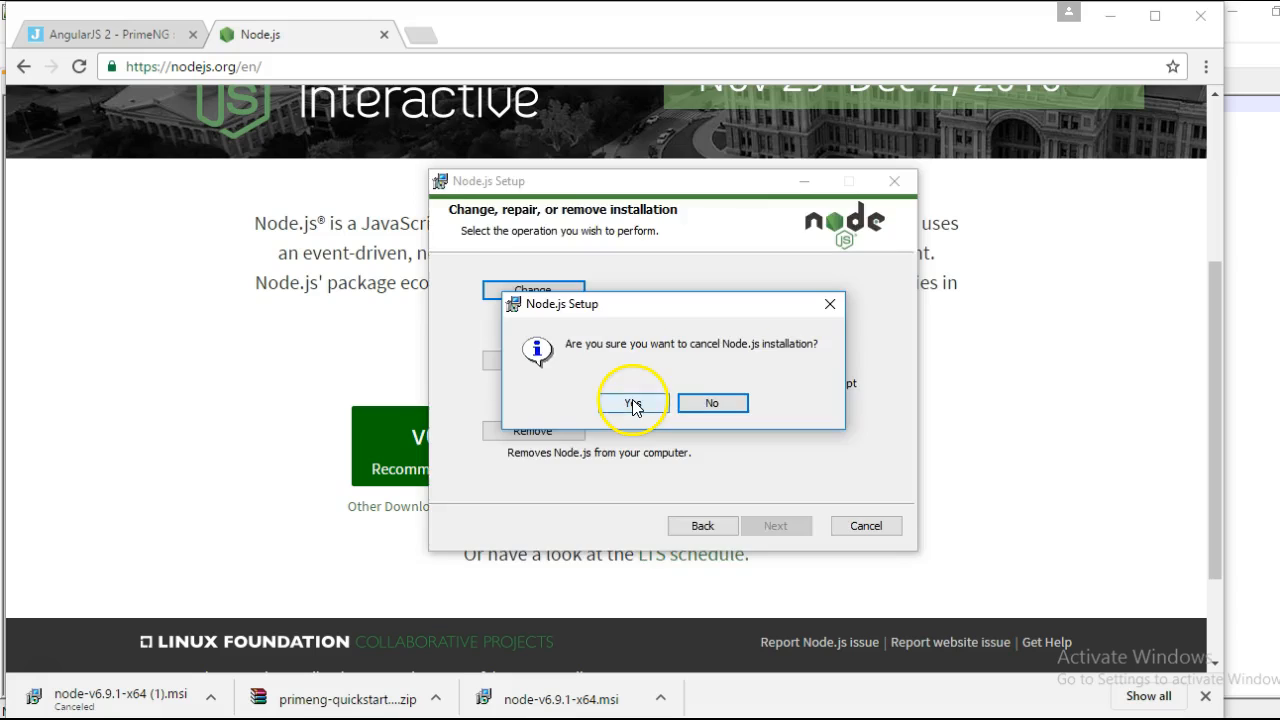
pyautogui.click(631, 402)
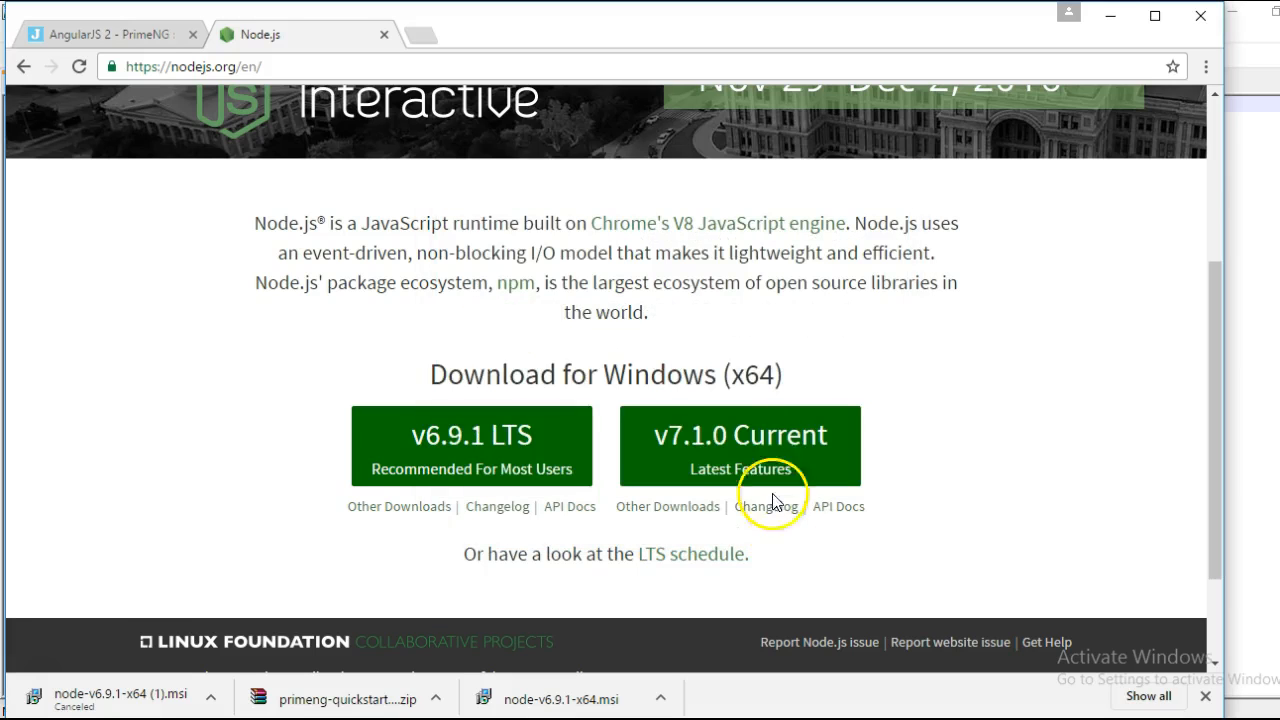
pyautogui.moveTo(450, 42)
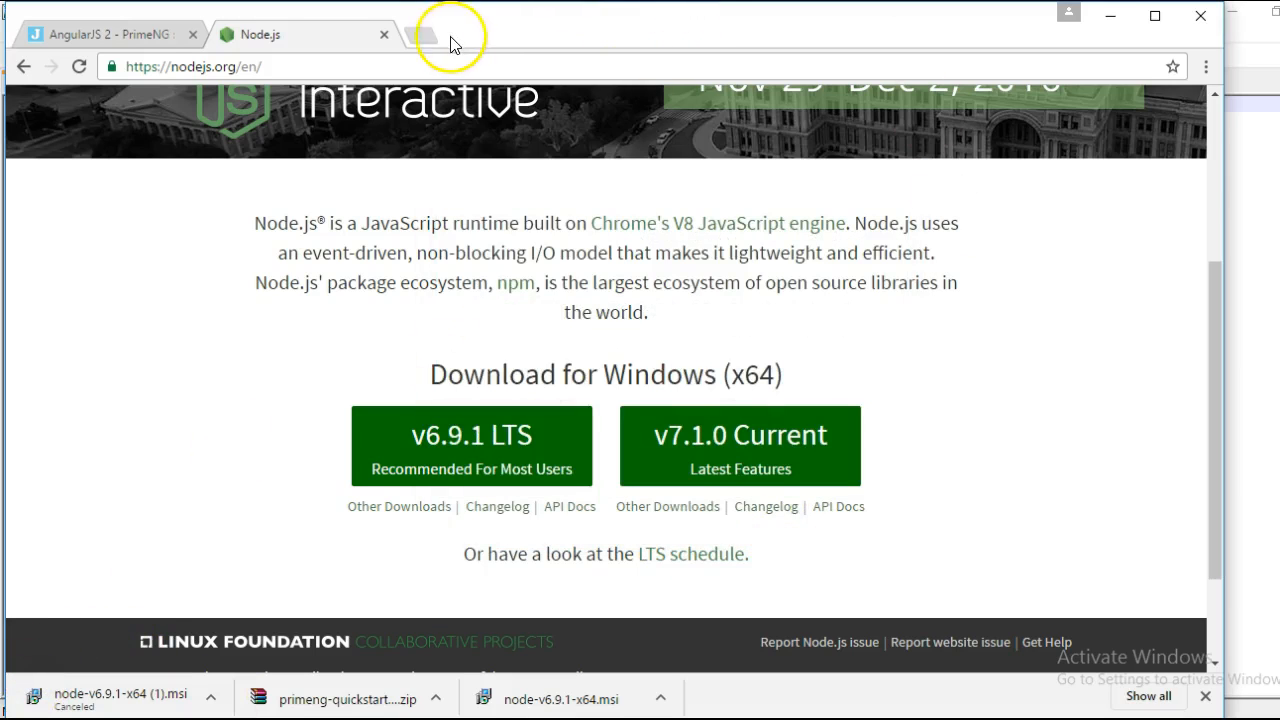
# Search 'primeng quickstart' and open the GitHub repository result in a new tab.
pyautogui.click(450, 35)
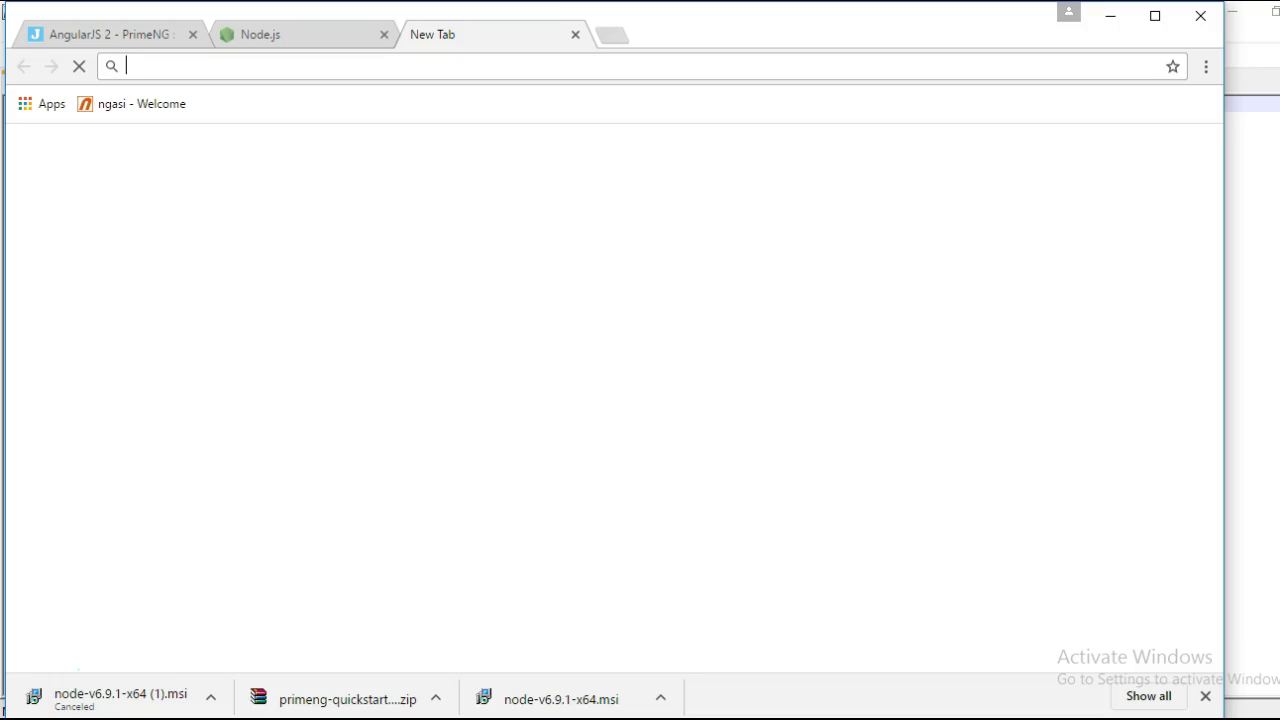
pyautogui.write('primeng quicksrtart')
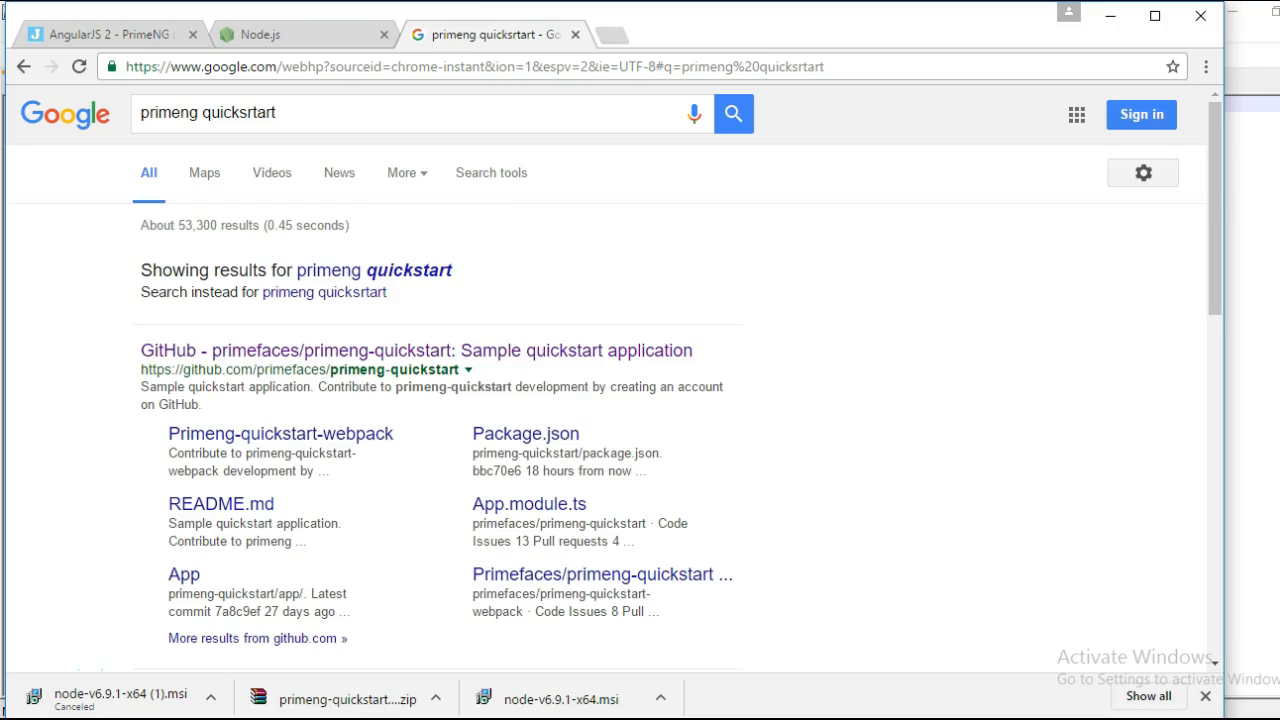
pyautogui.rightClick(413, 350)
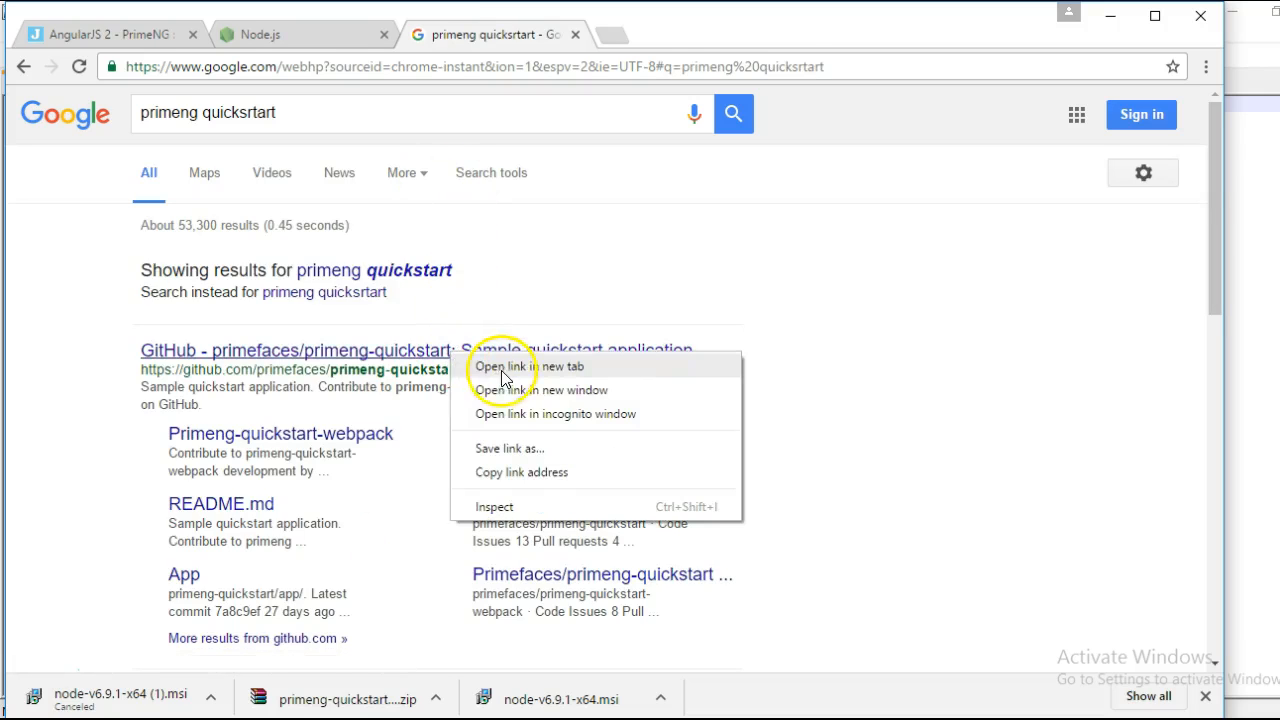
pyautogui.click(528, 366)
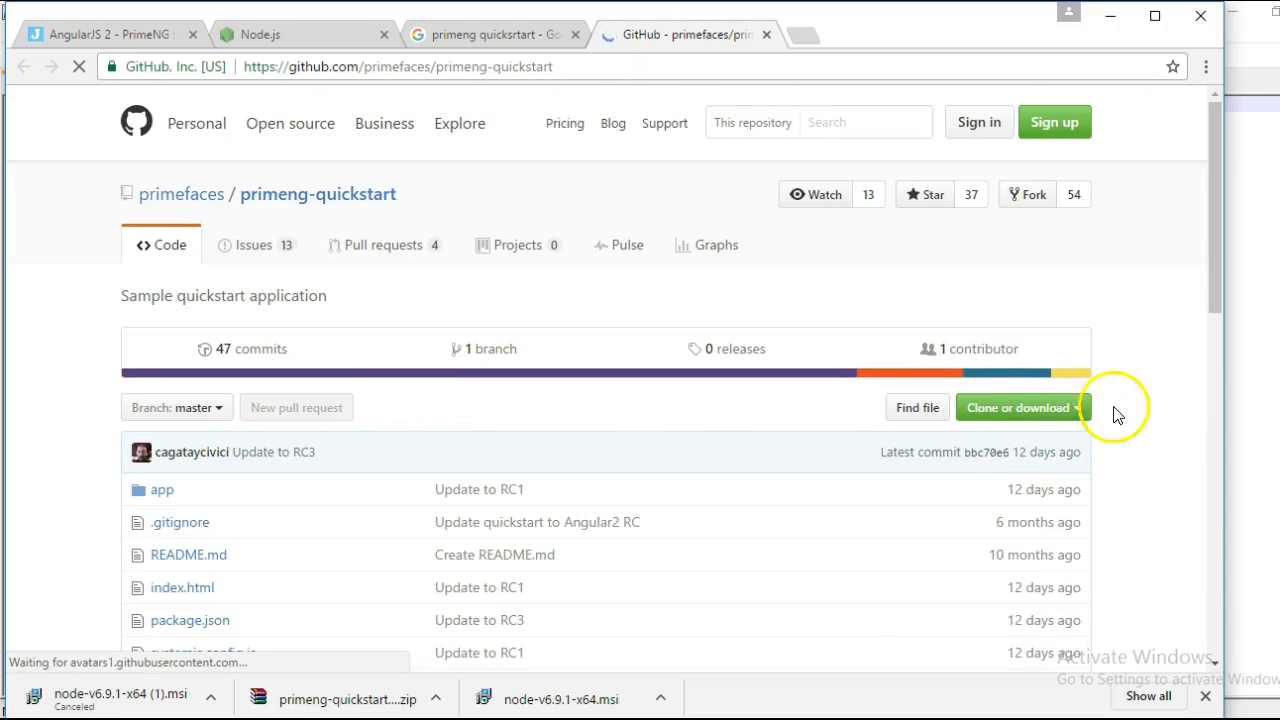
# Download the primeng-quickstart repository as a ZIP and open the archive.
pyautogui.click(1017, 407)
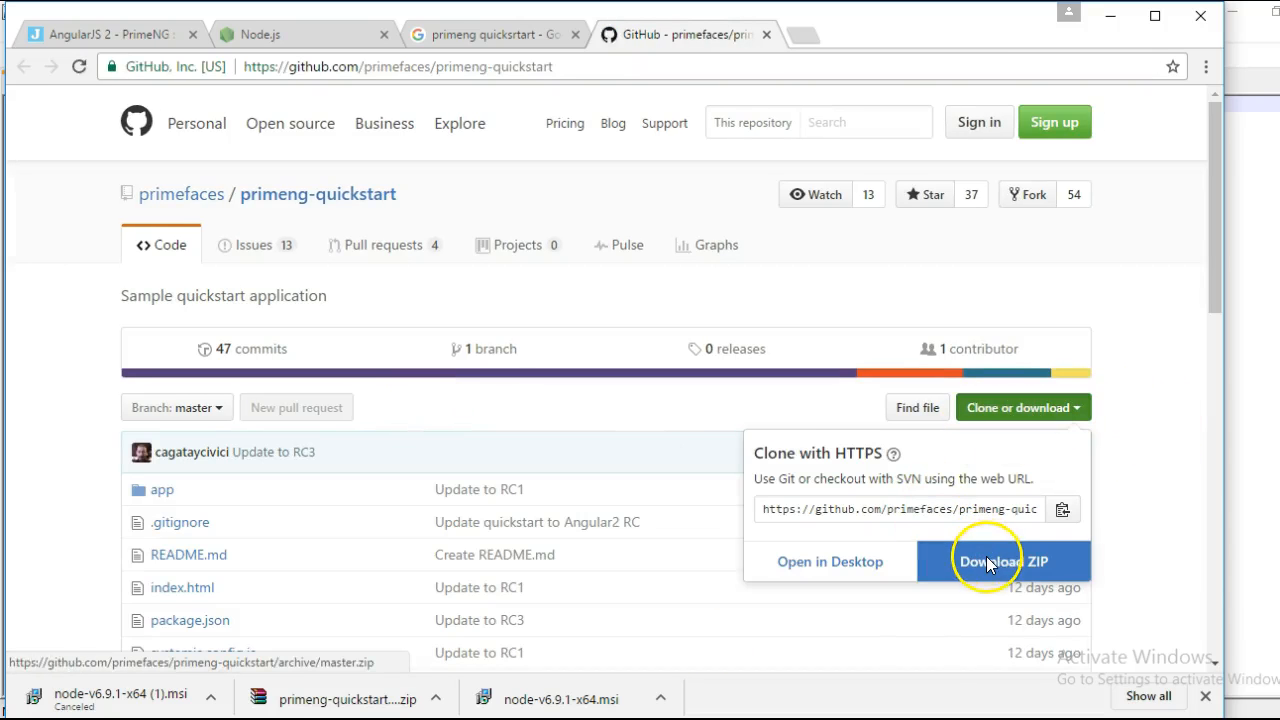
pyautogui.click(1003, 561)
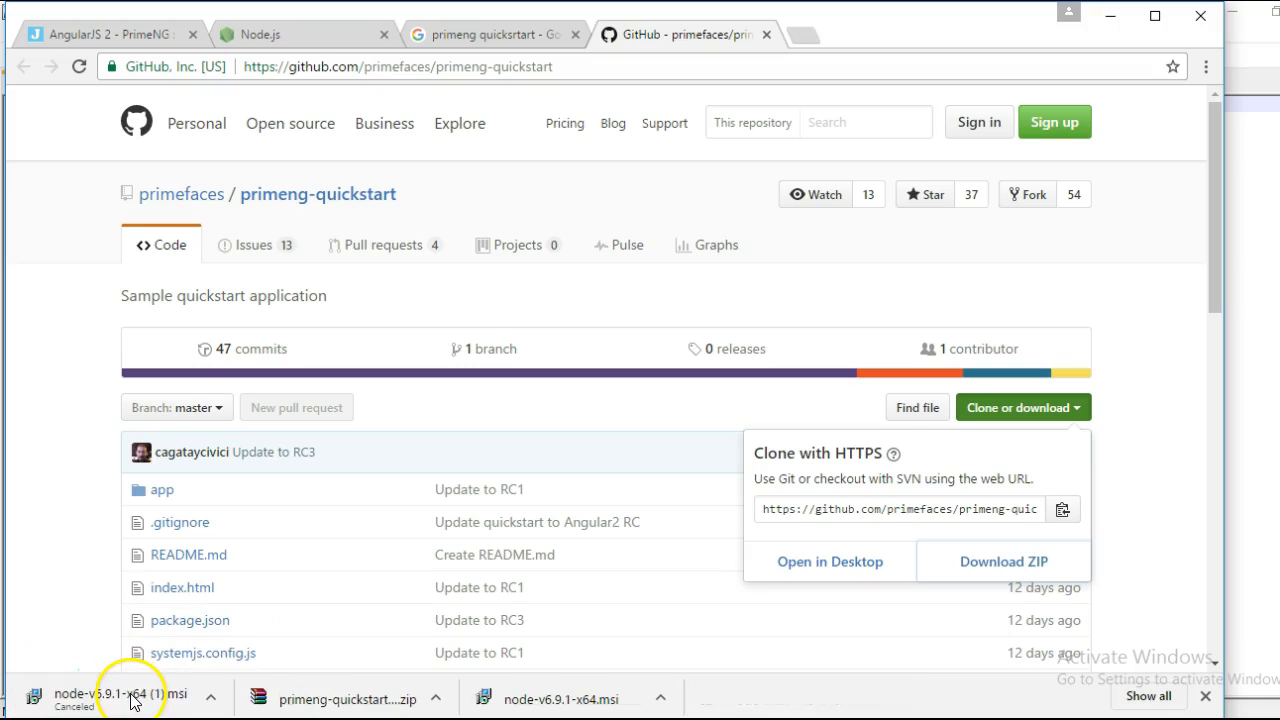
pyautogui.click(347, 698)
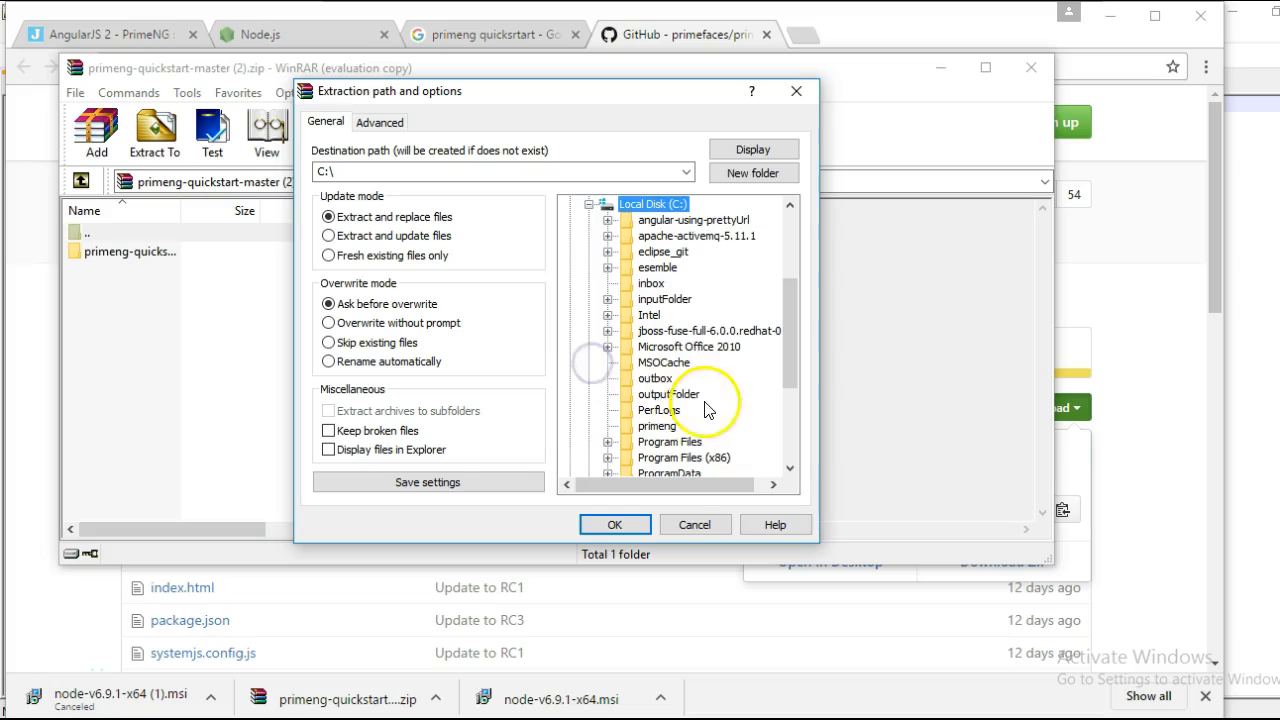
# Choose a destination folder under Local Disk (C:) for extracting the archive.
pyautogui.click(614, 524)
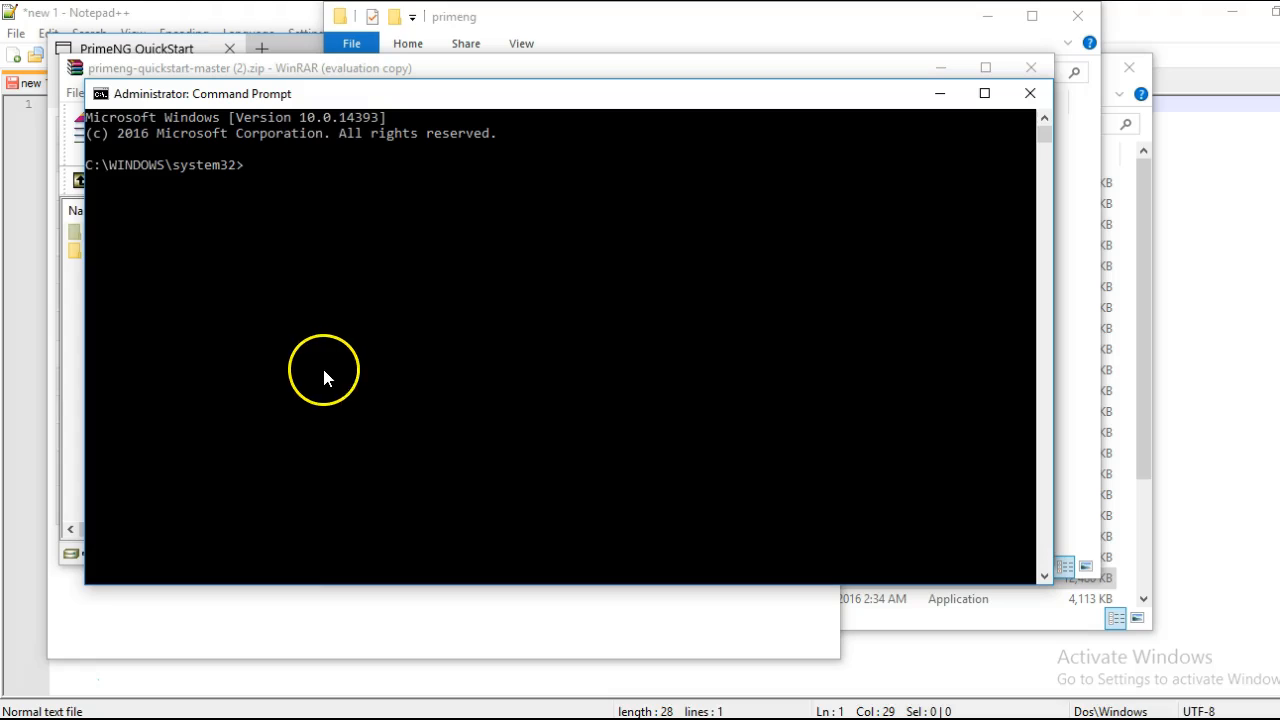
# Change directory to C:\primeng\primeng-quickstart-master.
pyautogui.write('cd\\')
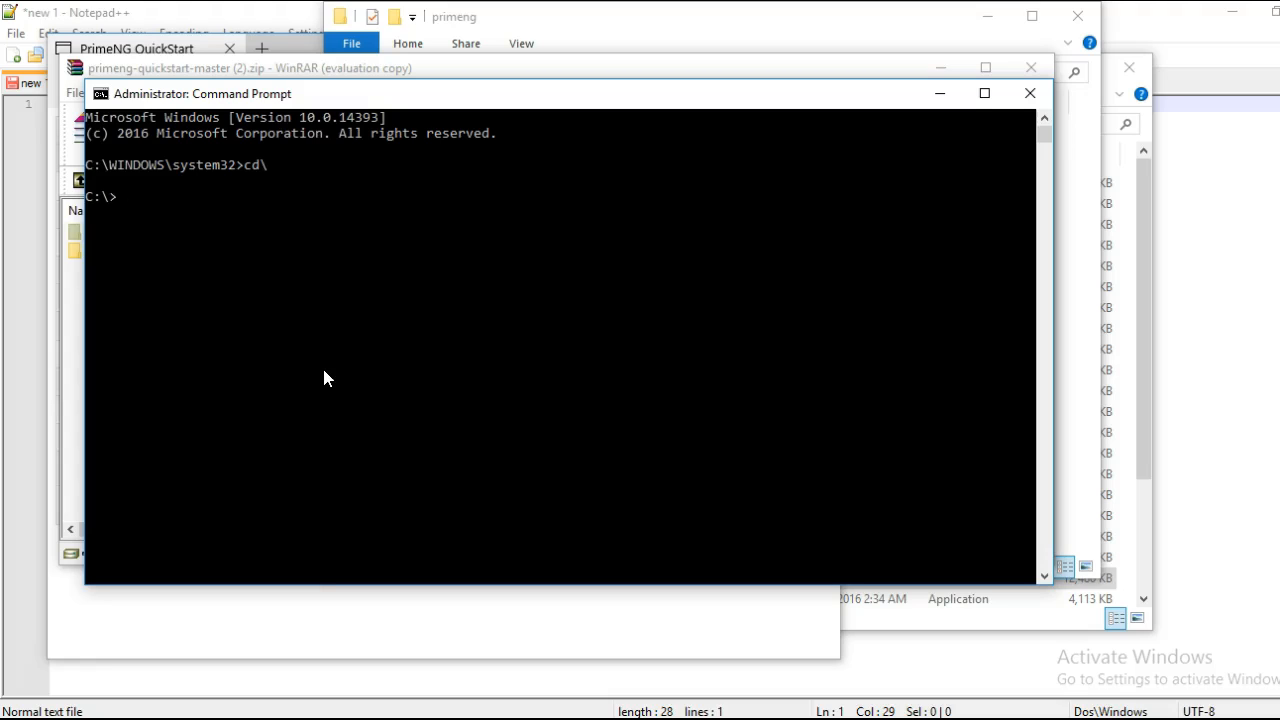
pyautogui.write('cd pr')
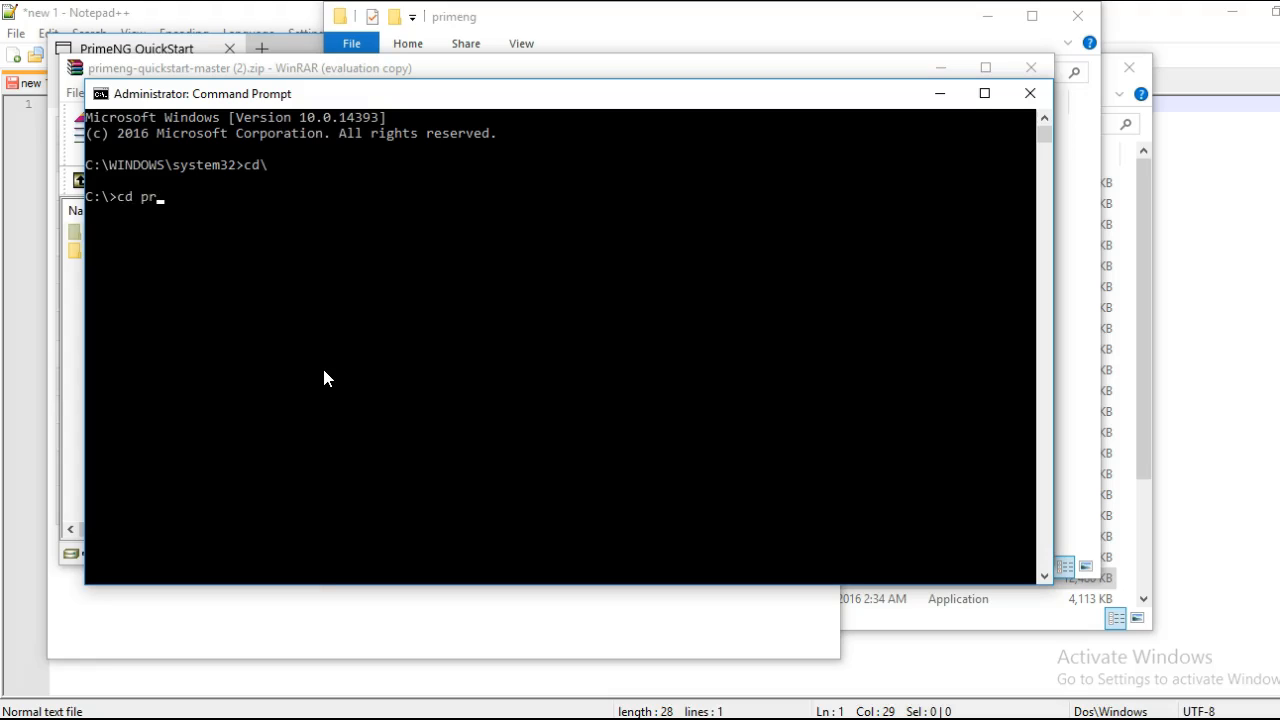
pyautogui.write('cd primeng-quickstart-master')
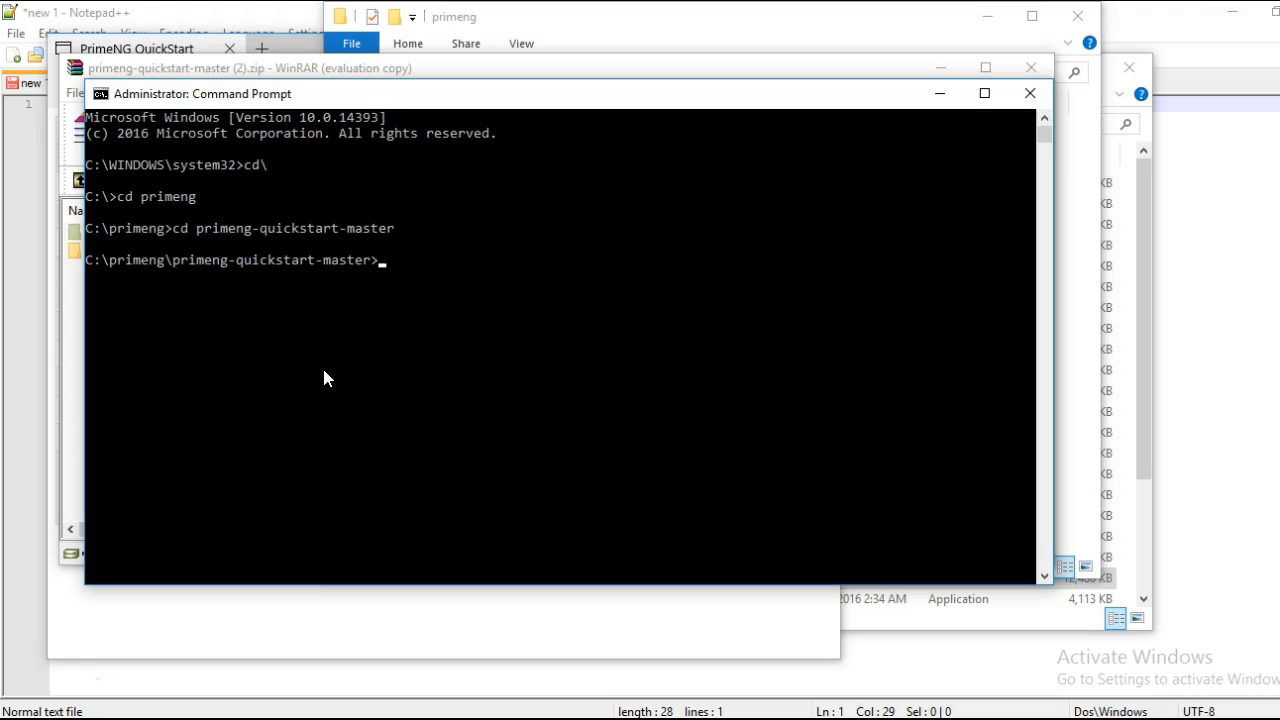
# Run npm install to install the quickstart's dependencies.
pyautogui.write('npm inst')
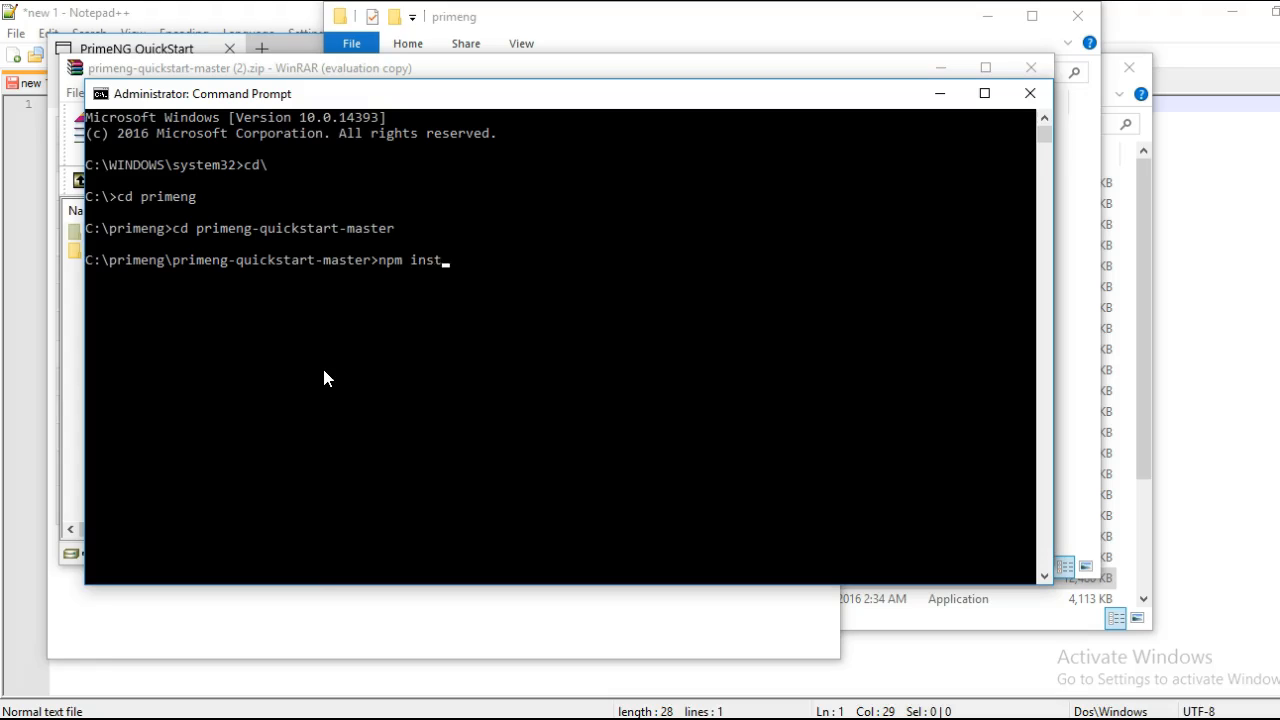
pyautogui.write('all')
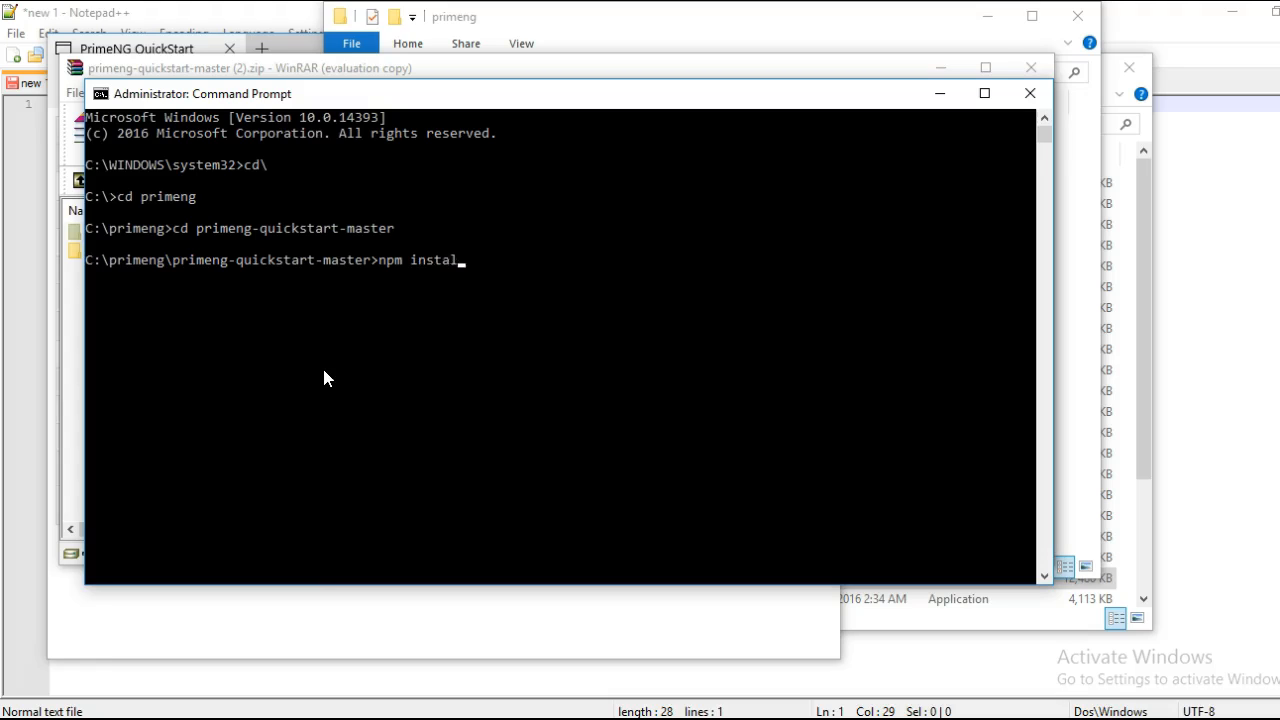
pyautogui.write('l')
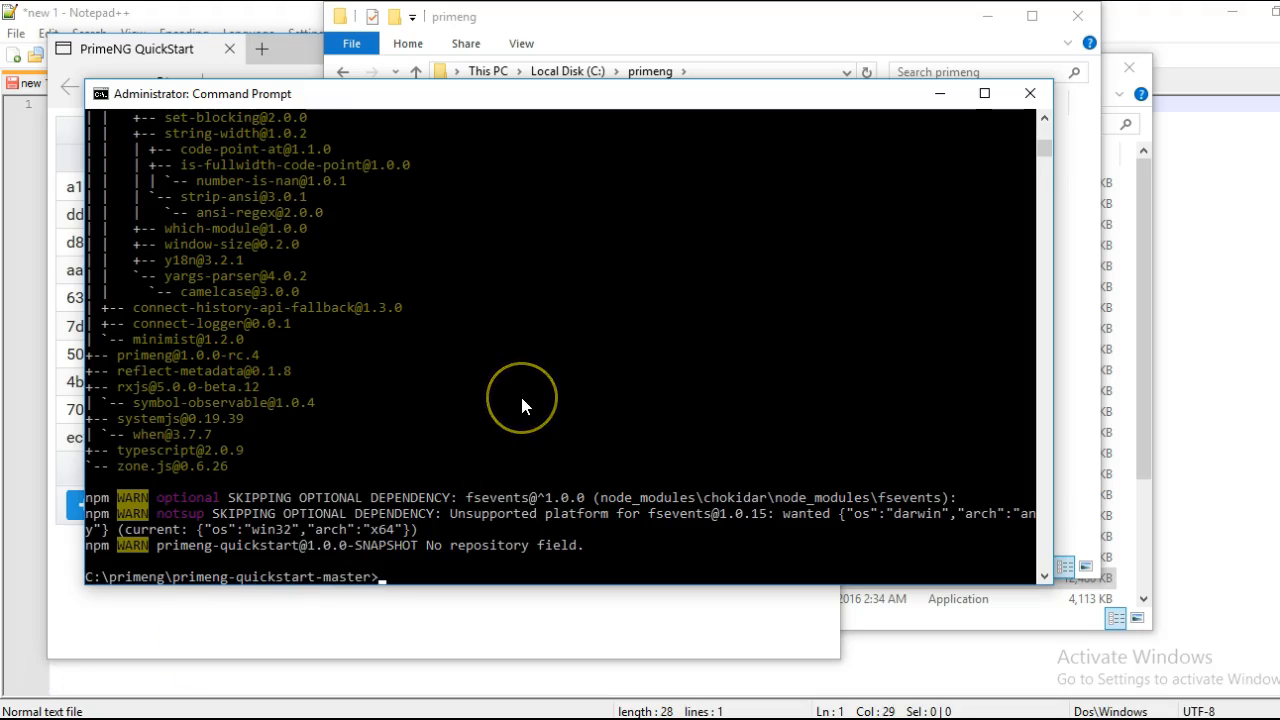
pyautogui.moveTo(52, 678)
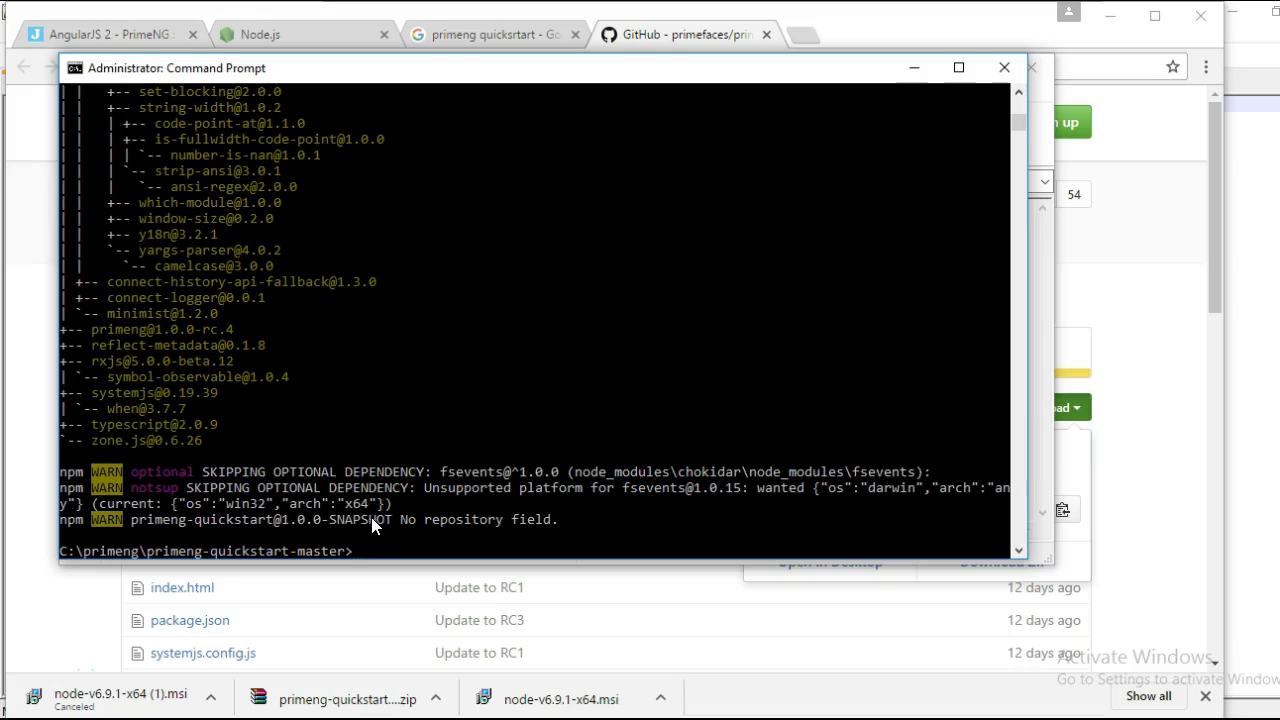
# Run npm start and open the localhost:3000 app in Microsoft Edge.
pyautogui.write('npm star')
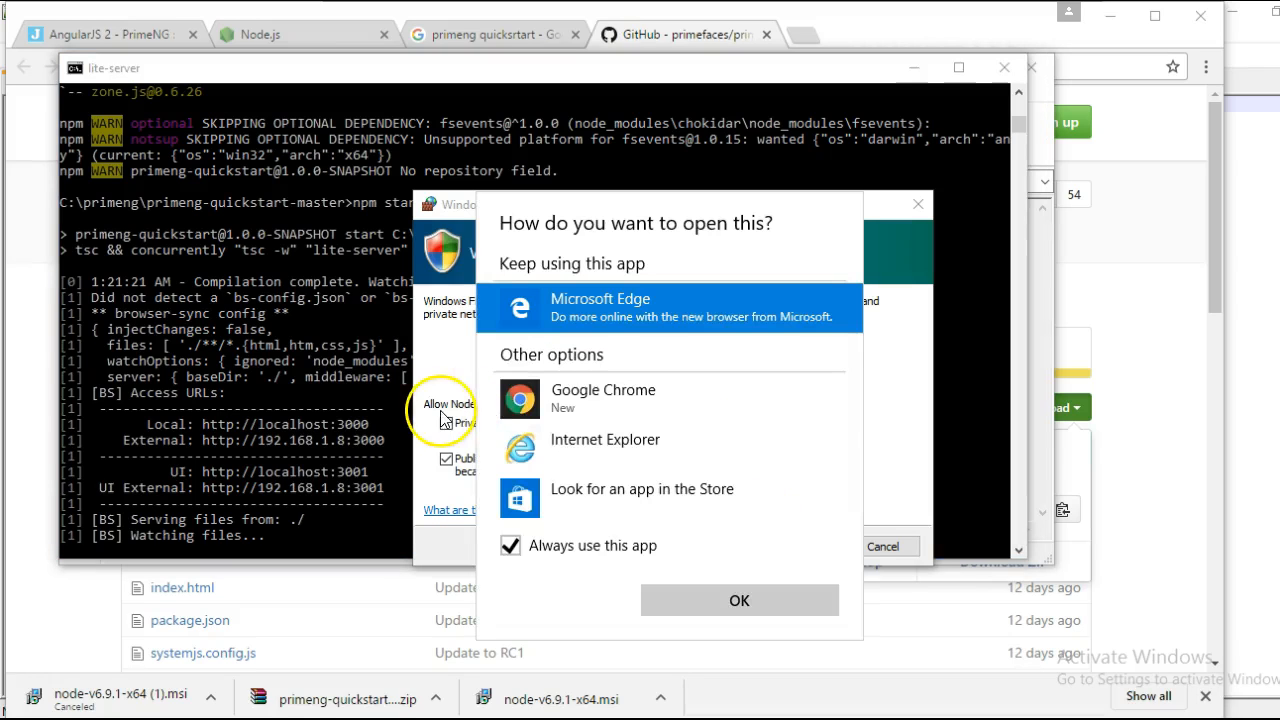
pyautogui.click(738, 600)
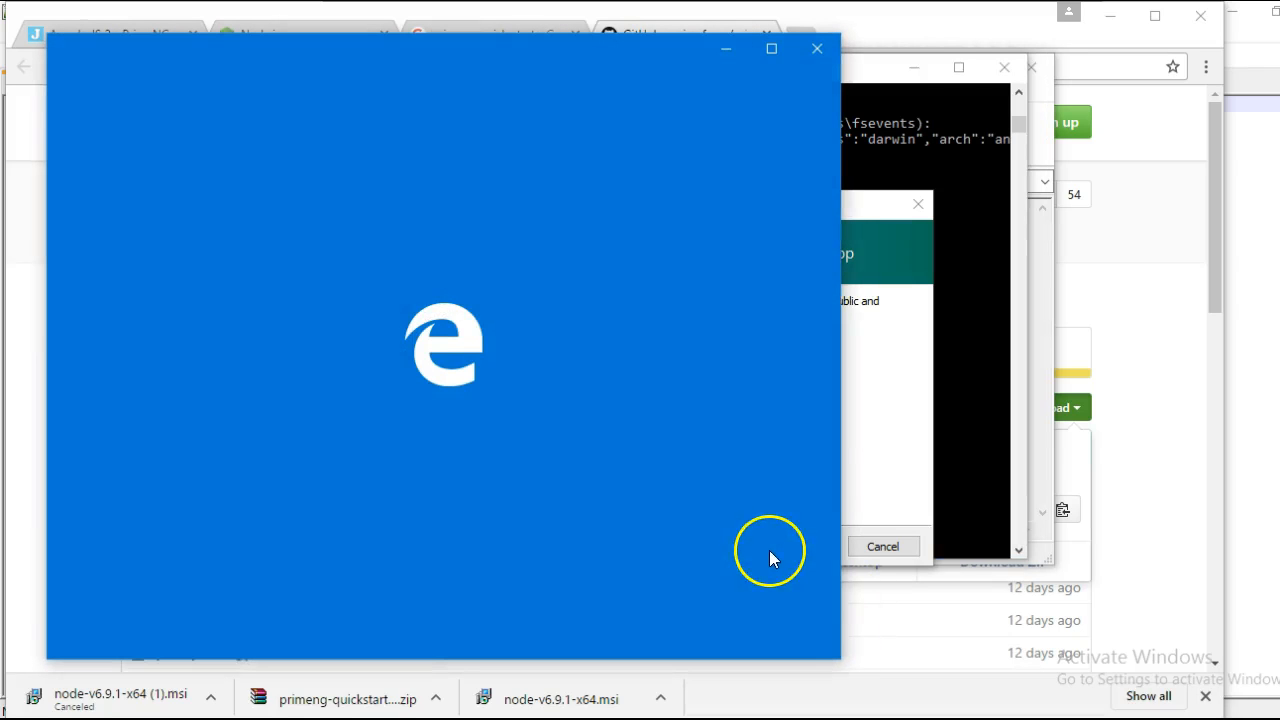
pyautogui.moveTo(593, 243)
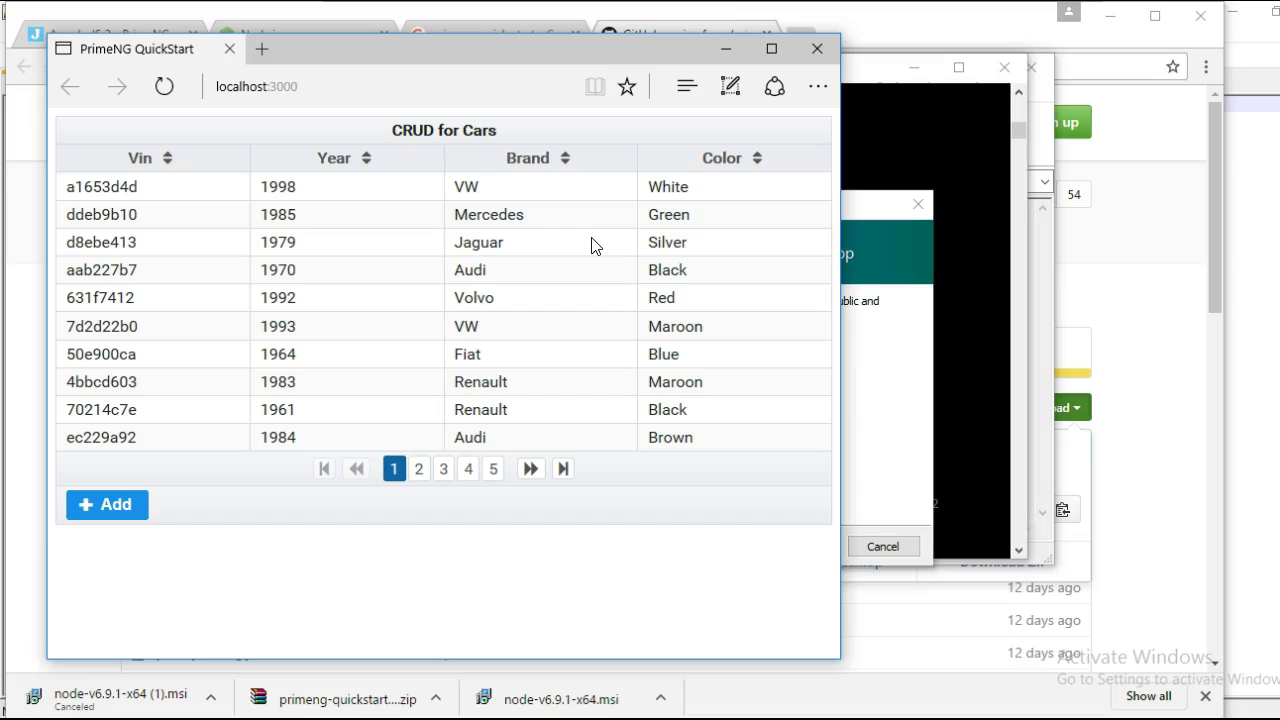
pyautogui.click(310, 86)
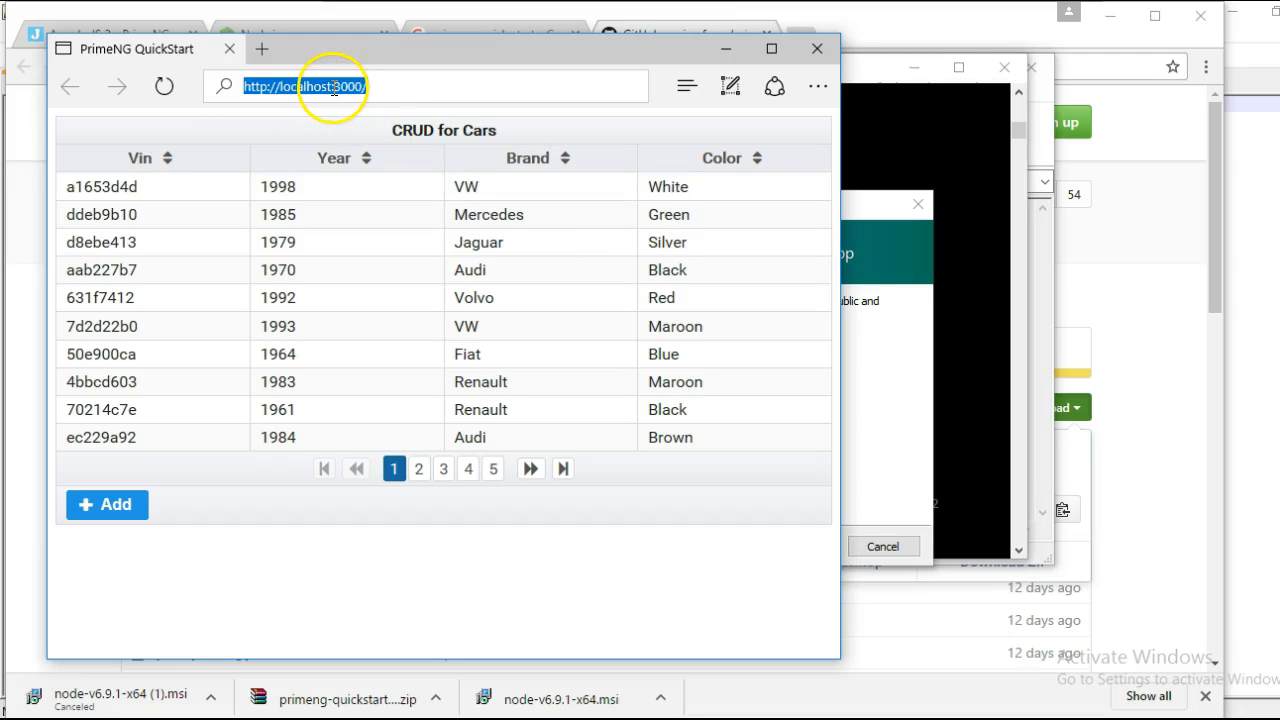
pyautogui.click(335, 86)
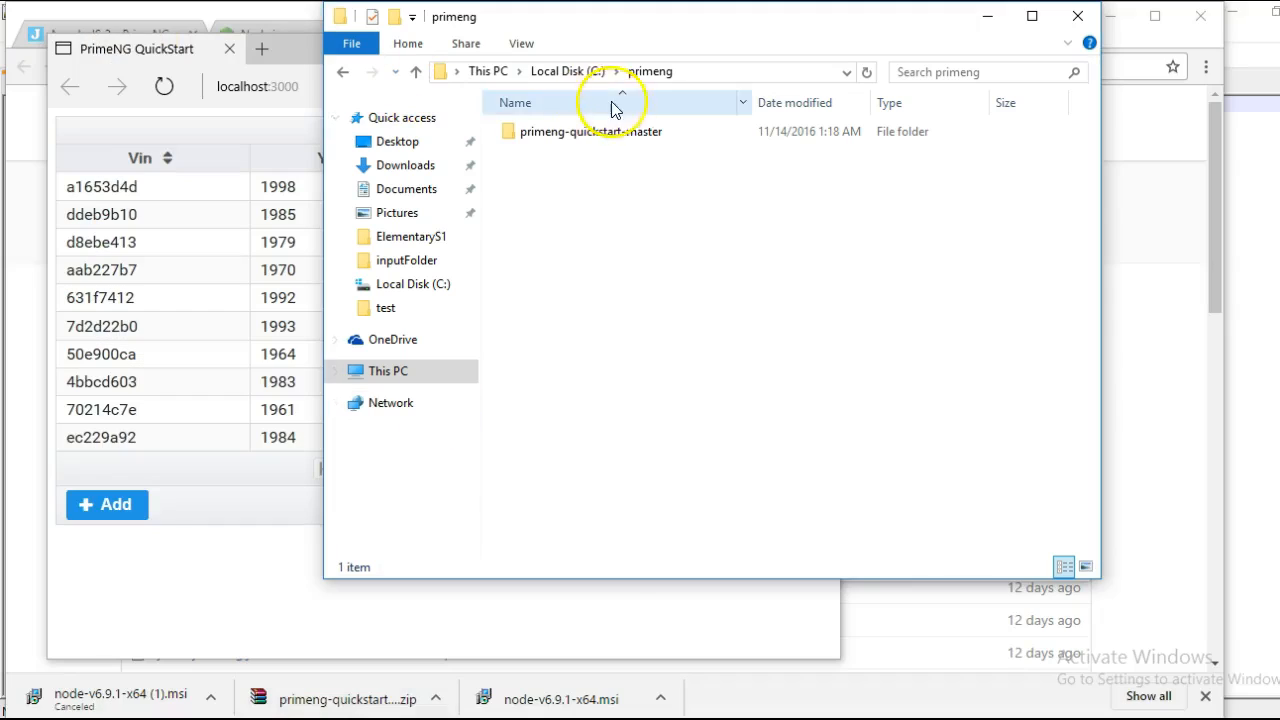
# Browse into primeng-quickstart-master and its app folder.
pyautogui.doubleClick(591, 131)
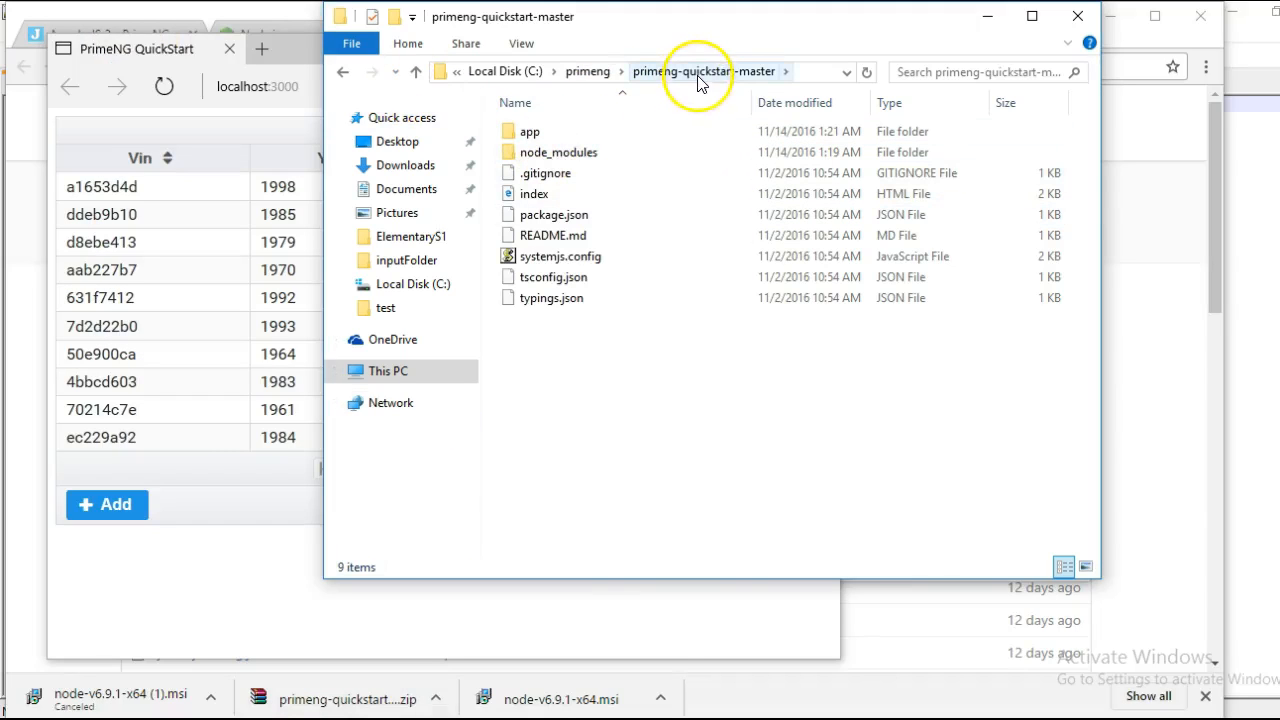
pyautogui.doubleClick(531, 131)
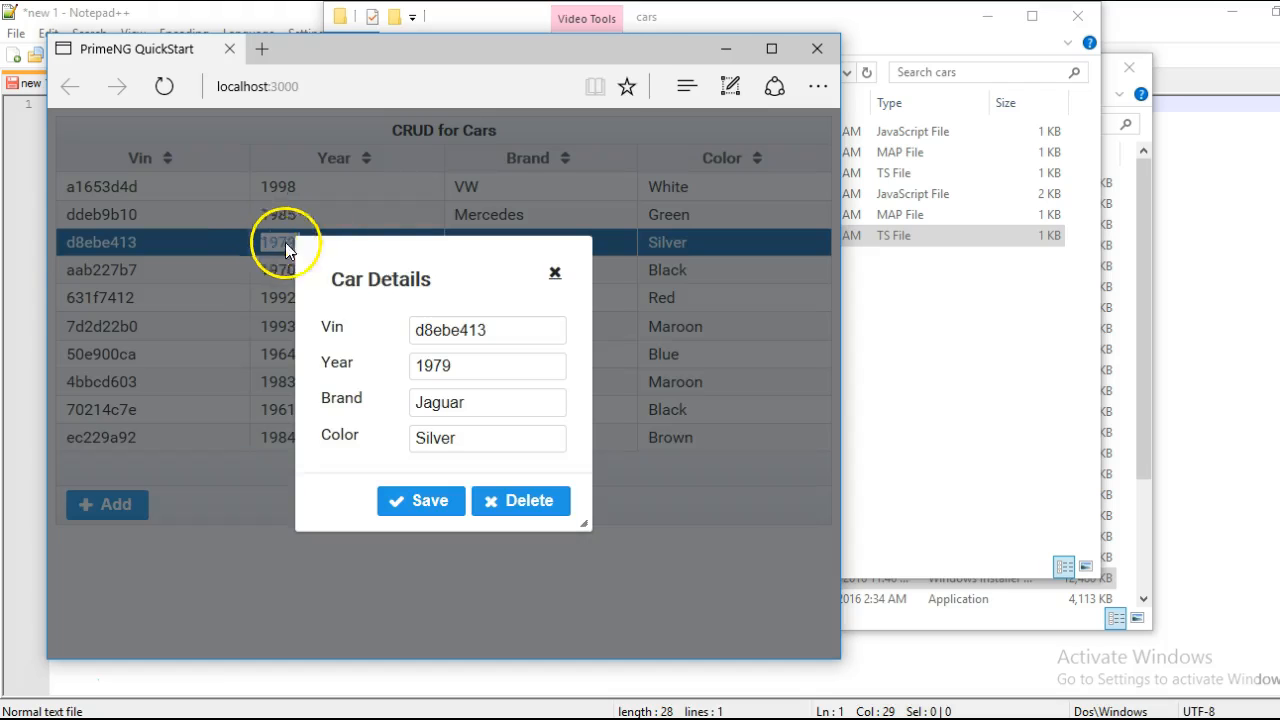
pyautogui.click(487, 365)
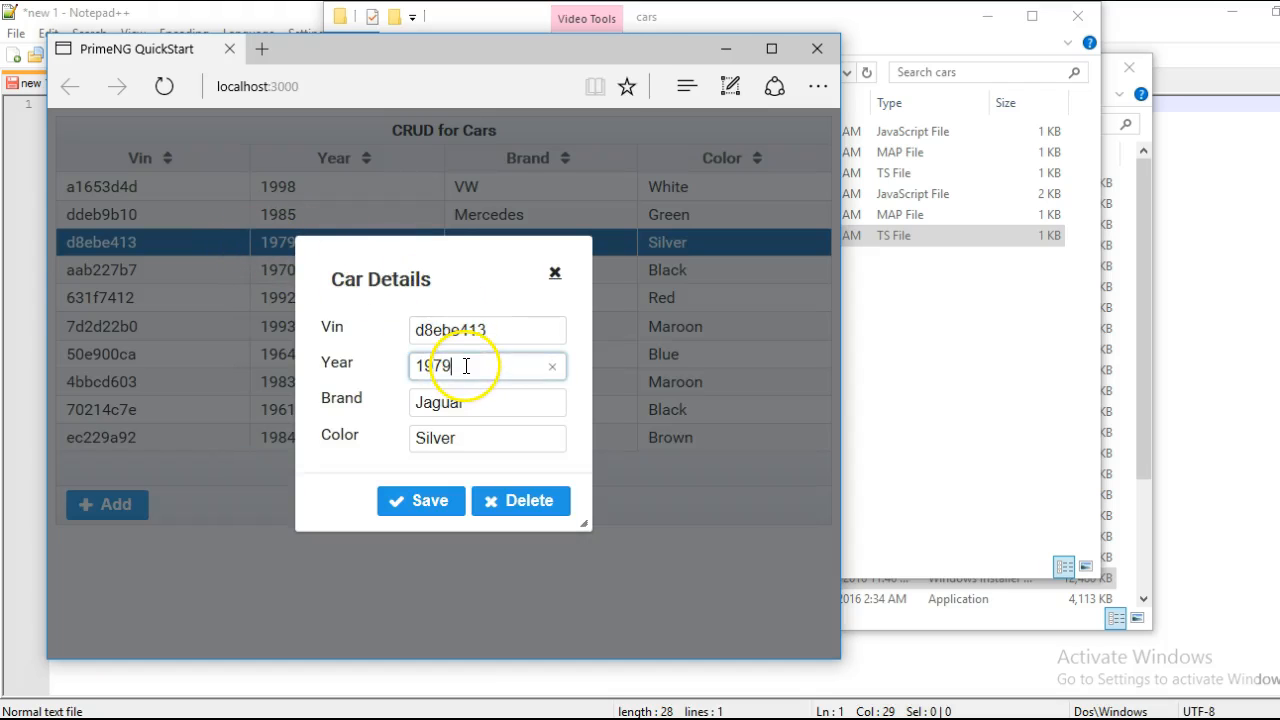
pyautogui.press('BackSpace')
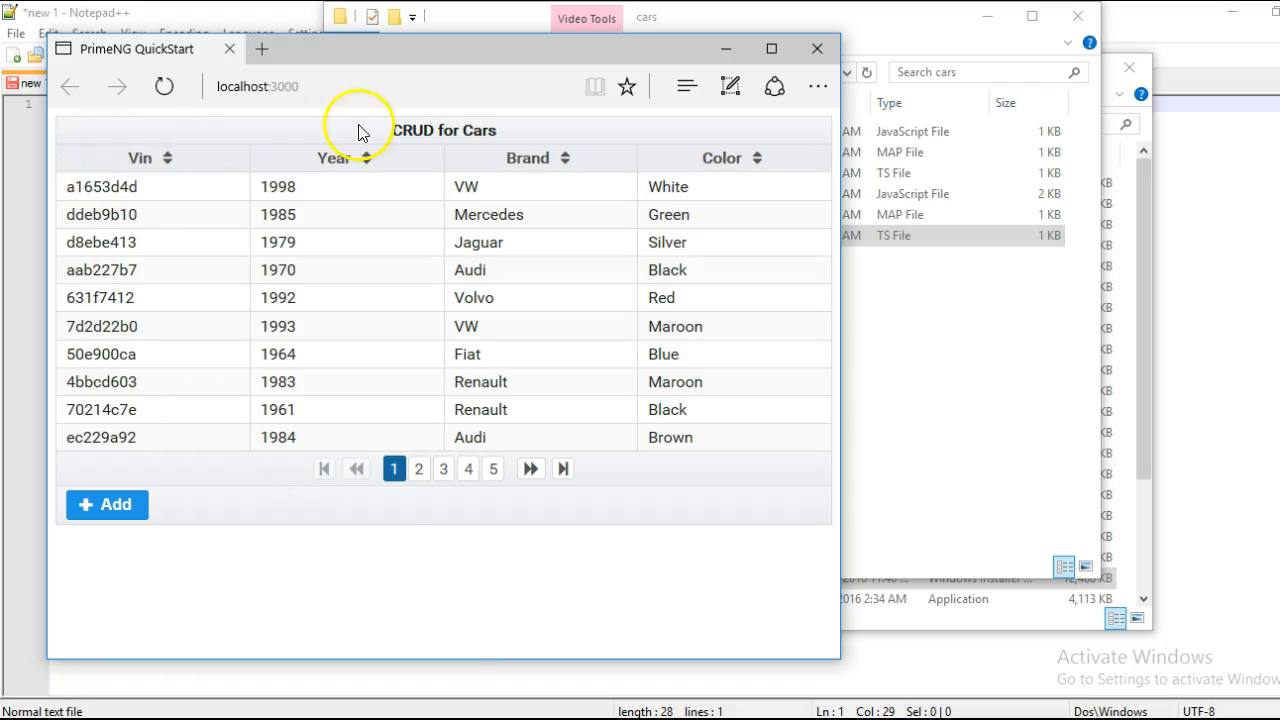
pyautogui.moveTo(845, 509)
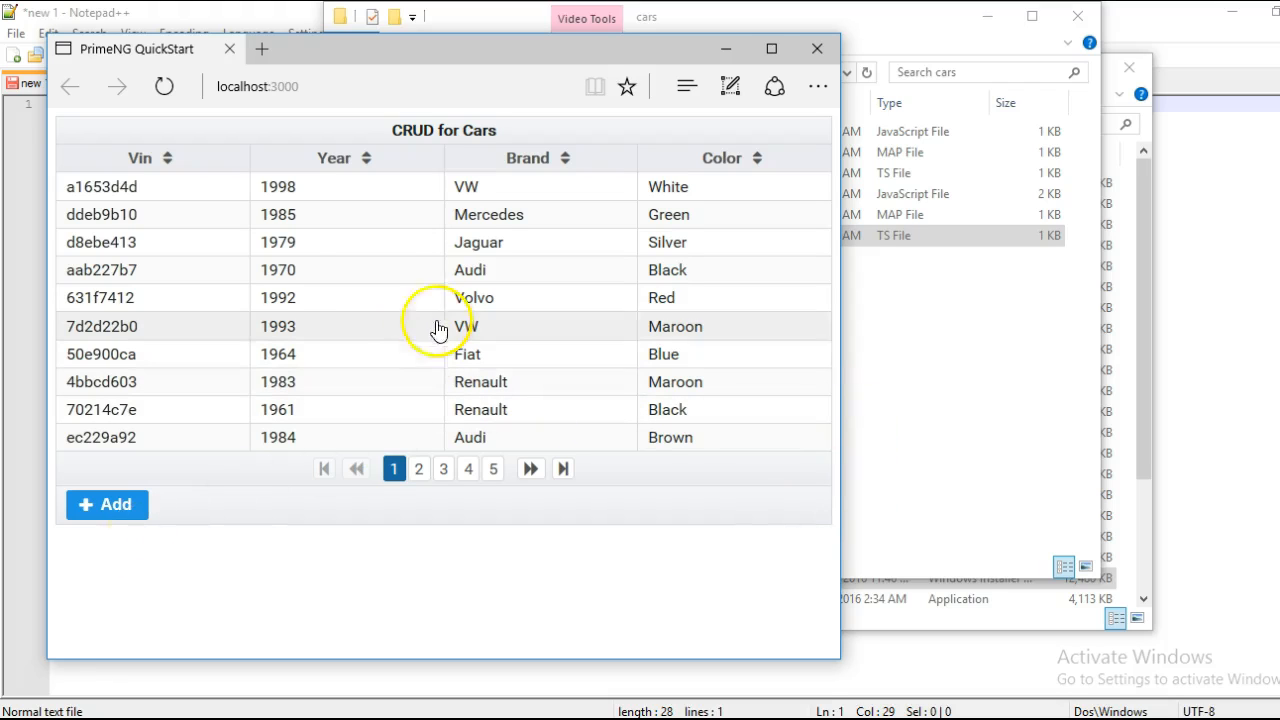
pyautogui.click(106, 504)
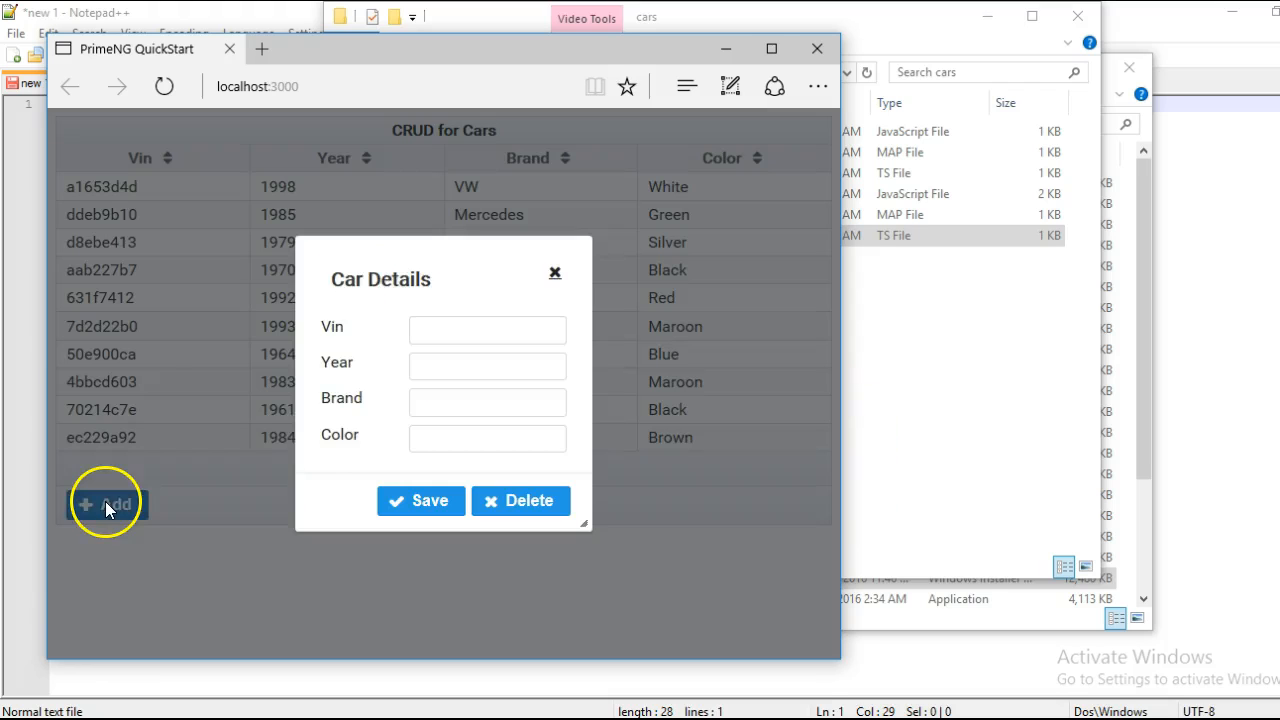
pyautogui.click(487, 330)
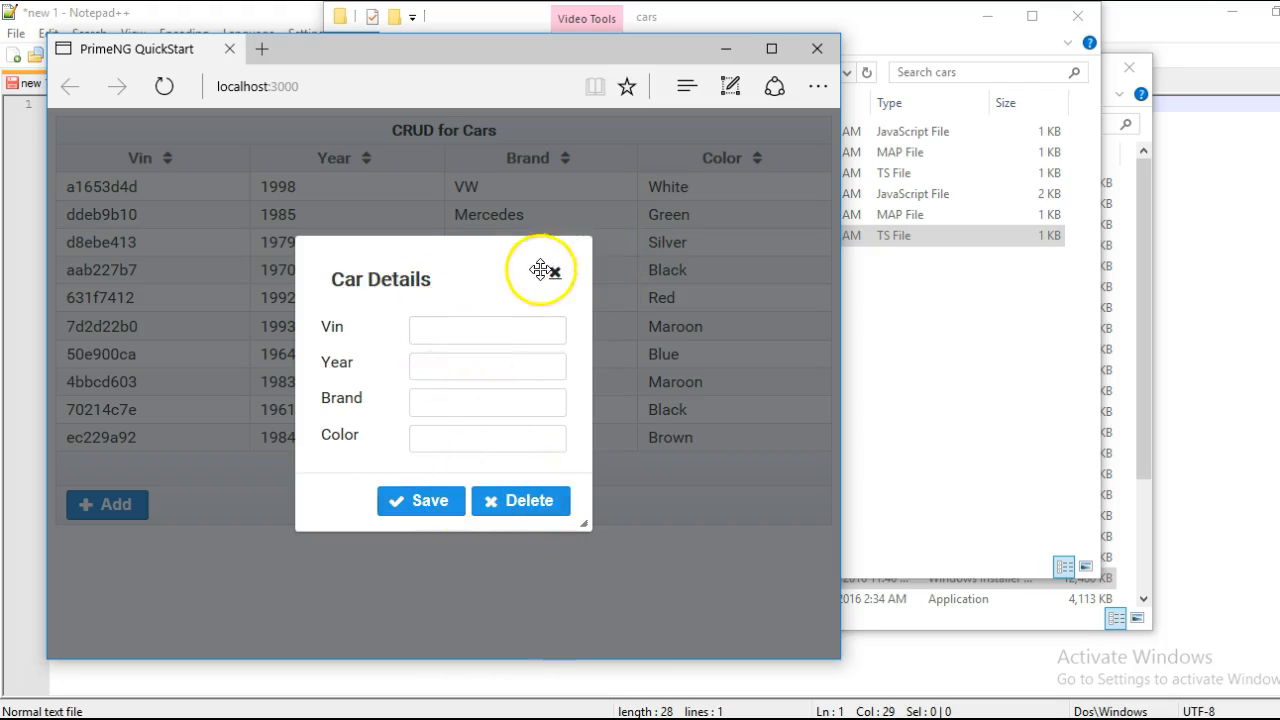
pyautogui.click(556, 271)
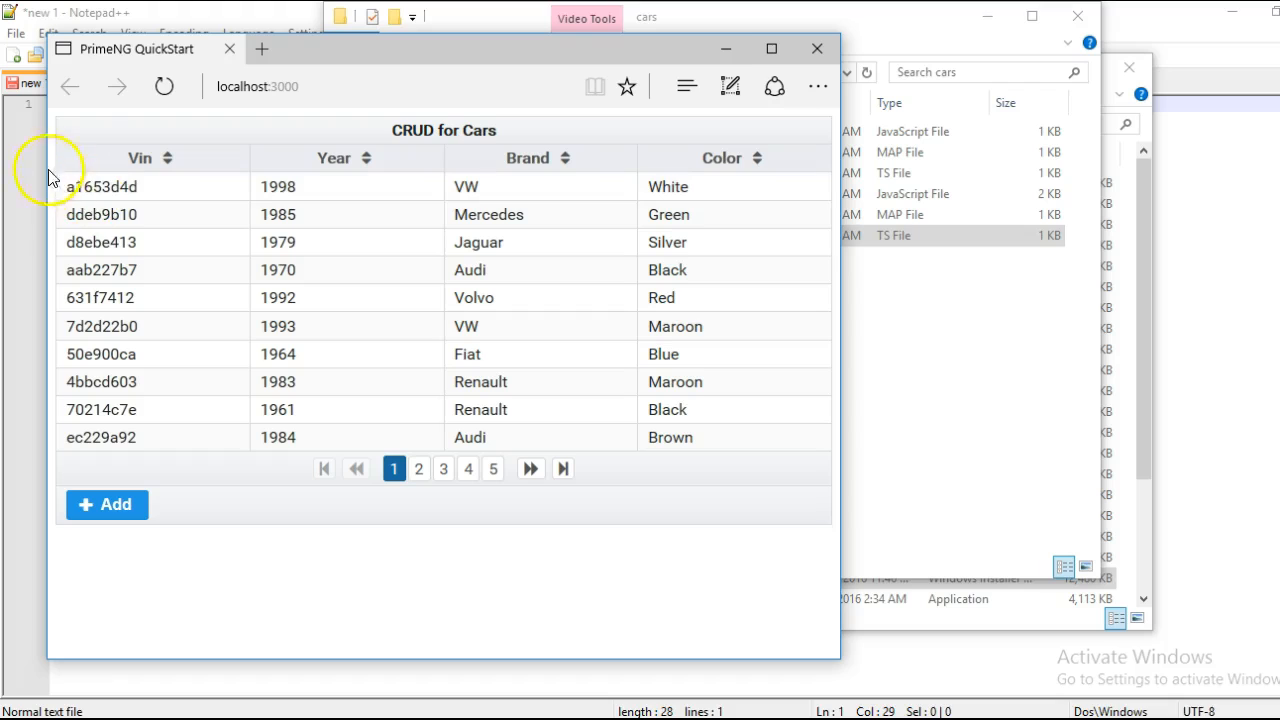
pyautogui.moveTo(818, 522)
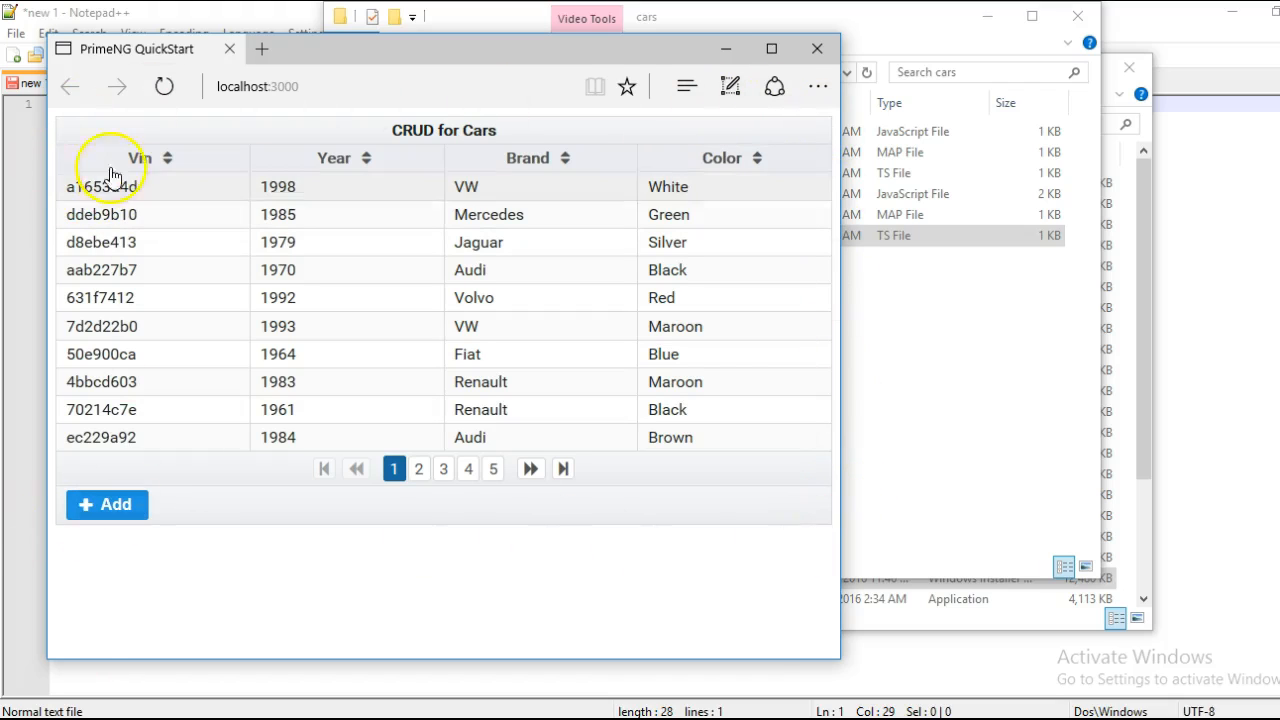
pyautogui.moveTo(728, 527)
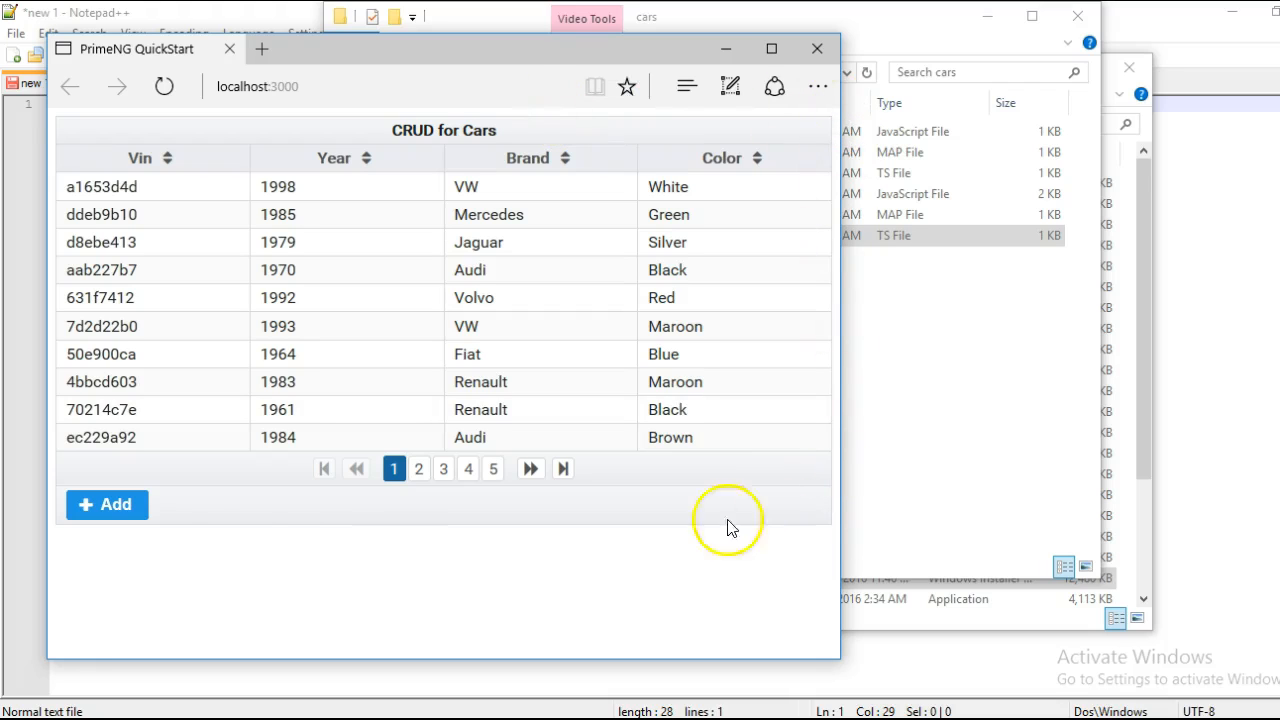